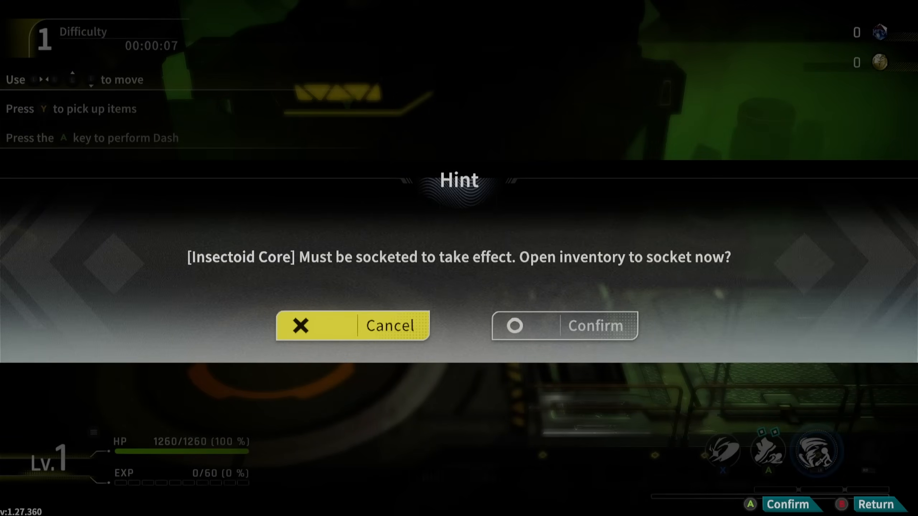
- Save & exit the ASUS UEFI without changes and boot the PikaOS live desktop
{"action": "left_click", "coordinate": [564, 326]}
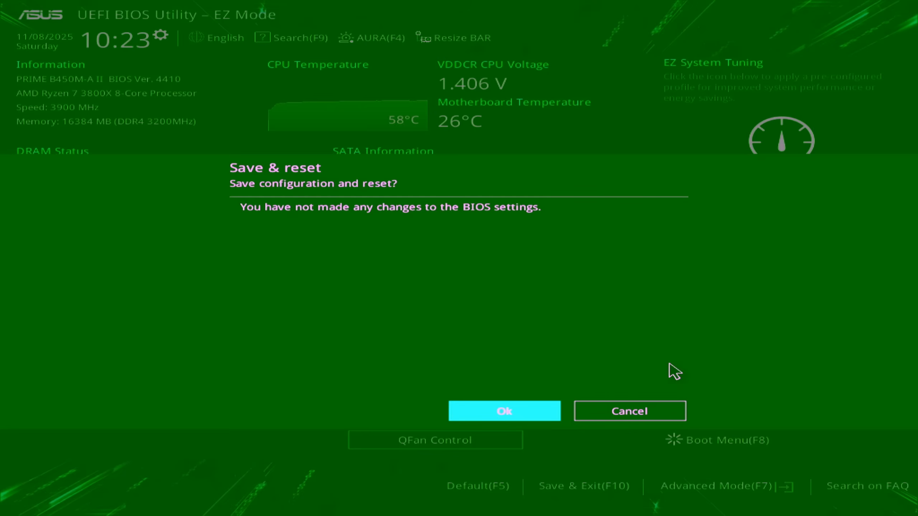
{"action": "left_click", "coordinate": [503, 411]}
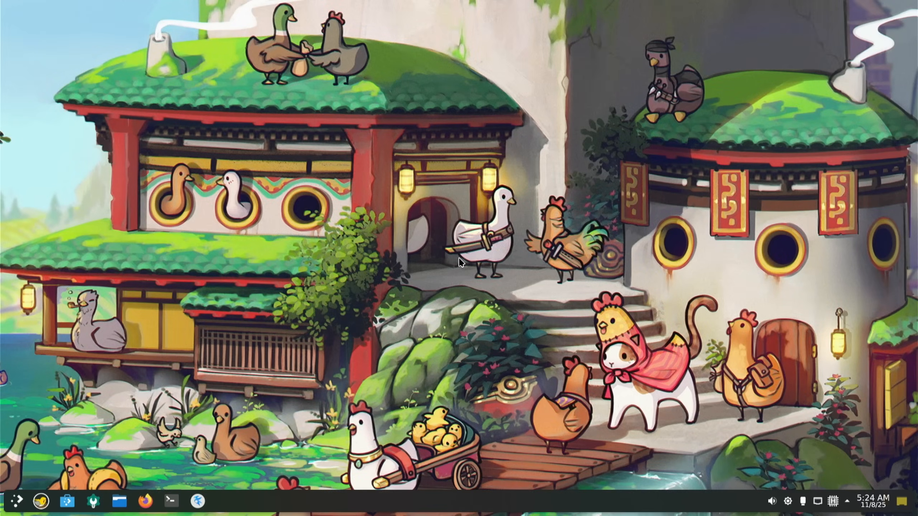
- Launch the installer, choose Install Distro to System and search the language list for English (United Kingdom)
{"action": "left_click", "coordinate": [224, 501]}
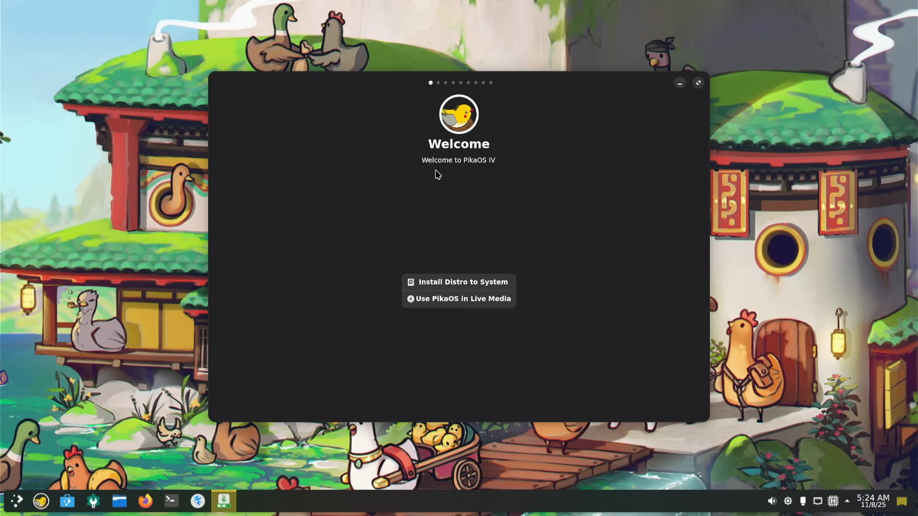
{"action": "mouse_move", "coordinate": [468, 264]}
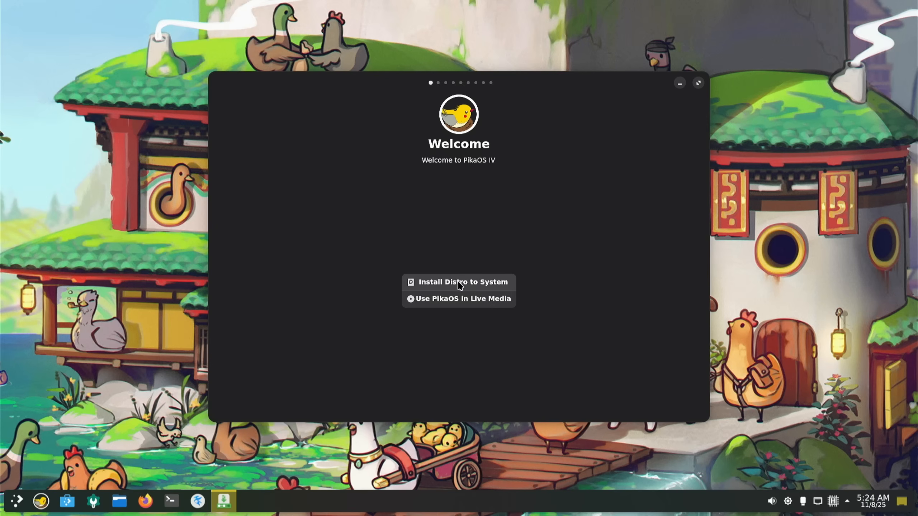
{"action": "left_click", "coordinate": [462, 282]}
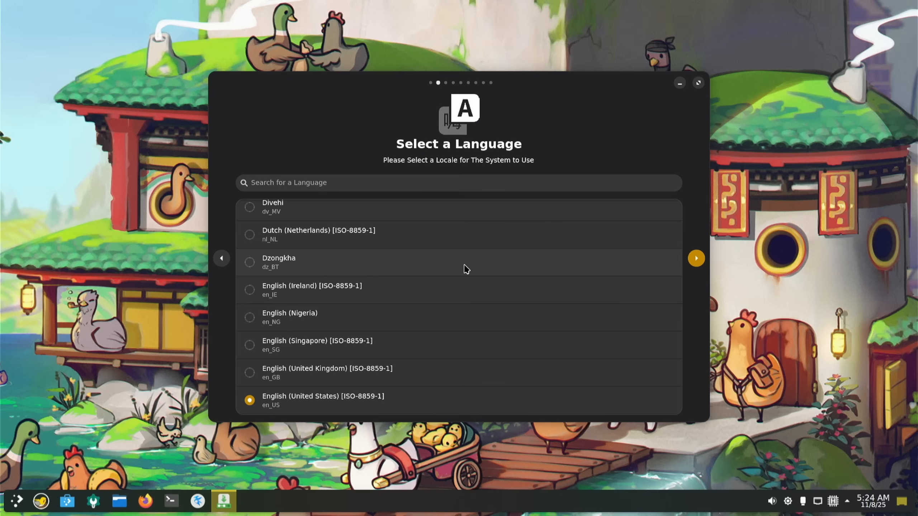
{"action": "mouse_move", "coordinate": [477, 262]}
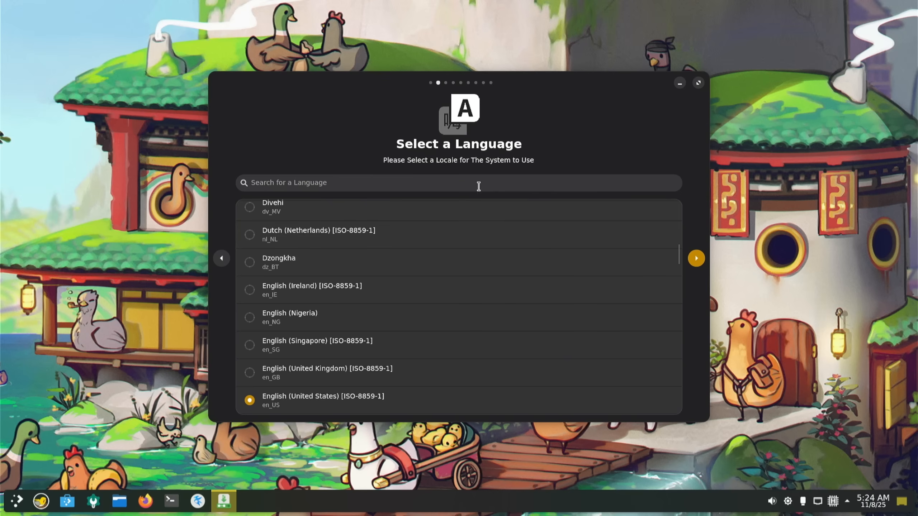
{"action": "type", "text": "uk"}
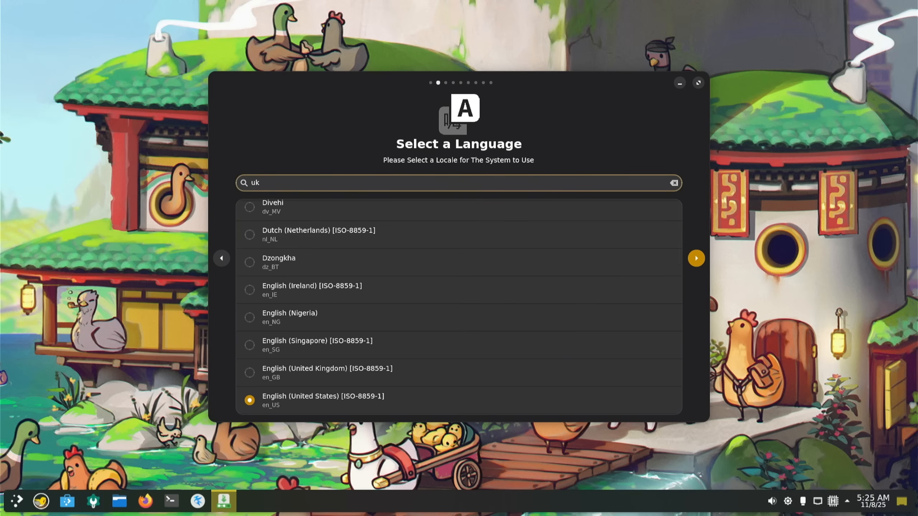
{"action": "type", "text": "ni"}
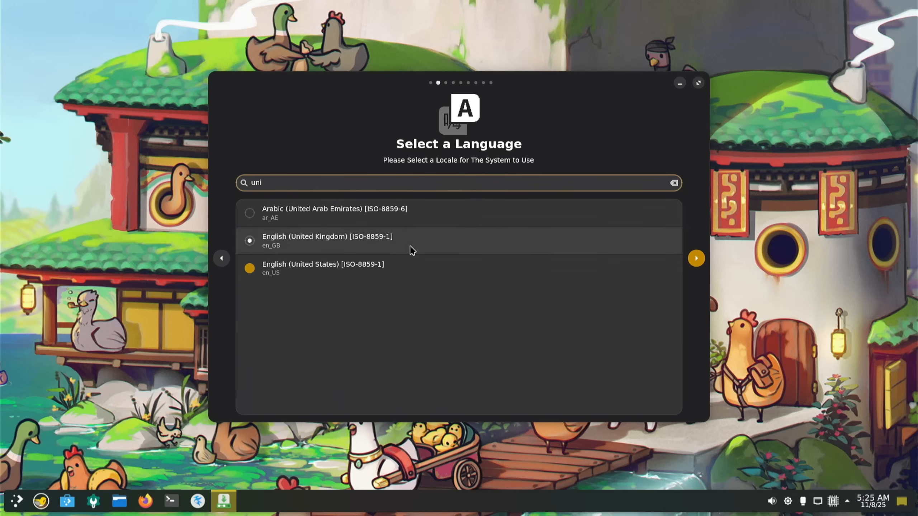
- Advance to the EULA and tick 'I Agree and Accept the User license Agreement'
{"action": "left_click", "coordinate": [695, 258]}
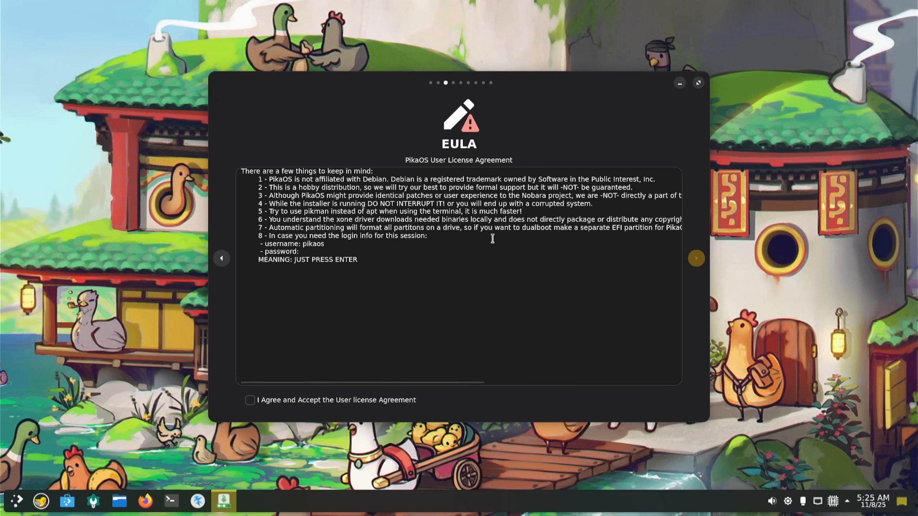
{"action": "mouse_move", "coordinate": [426, 259]}
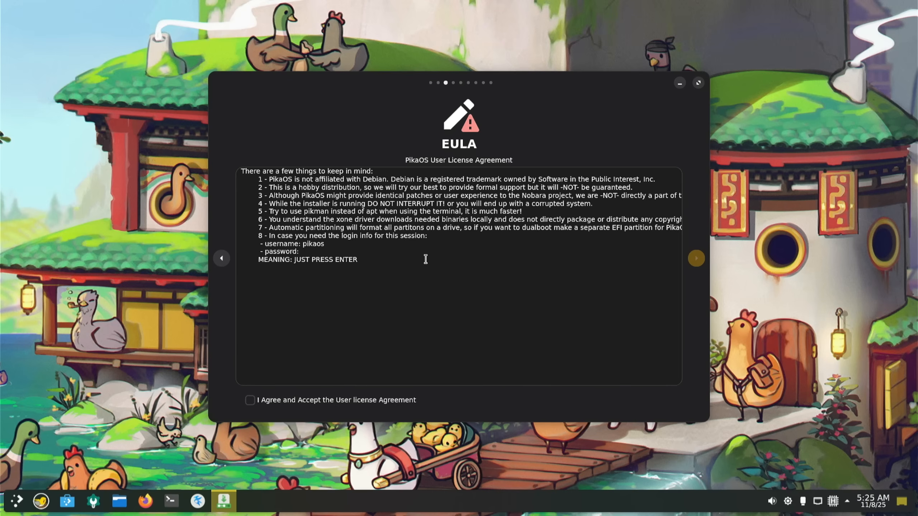
{"action": "left_click", "coordinate": [697, 83]}
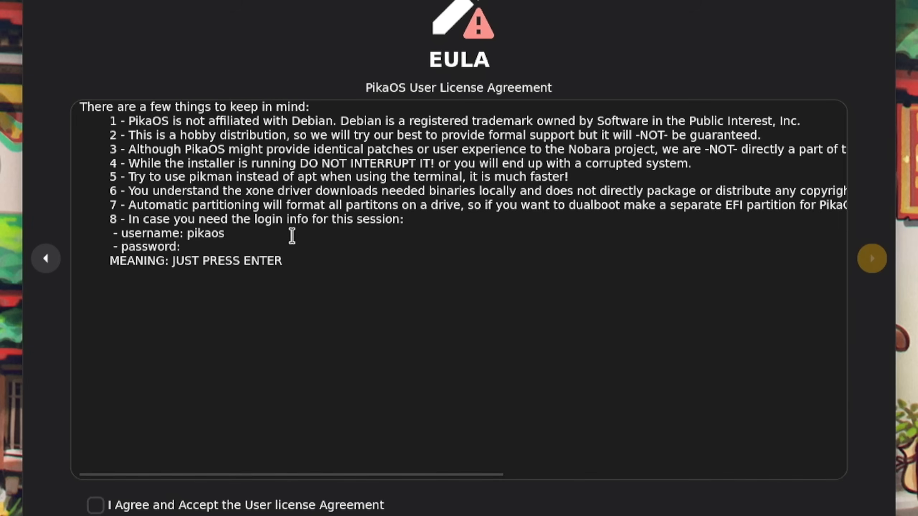
{"action": "mouse_move", "coordinate": [296, 323]}
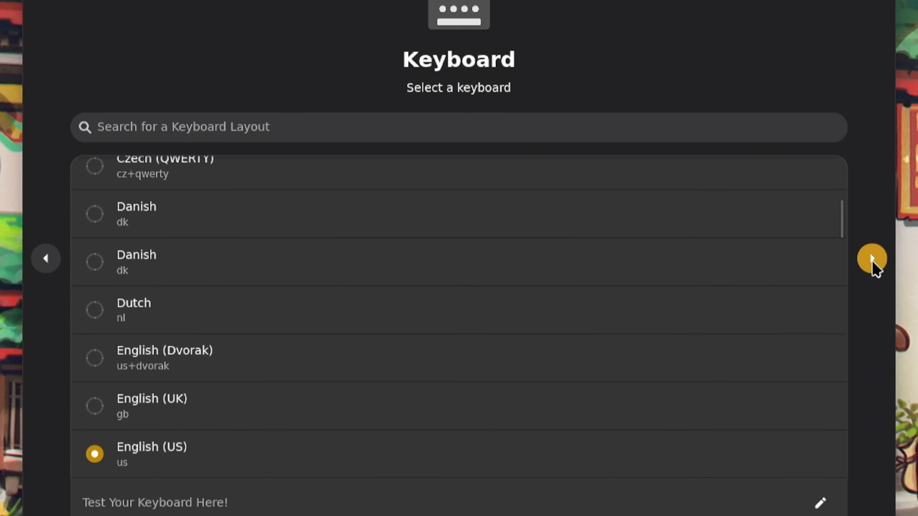
{"action": "mouse_move", "coordinate": [872, 259]}
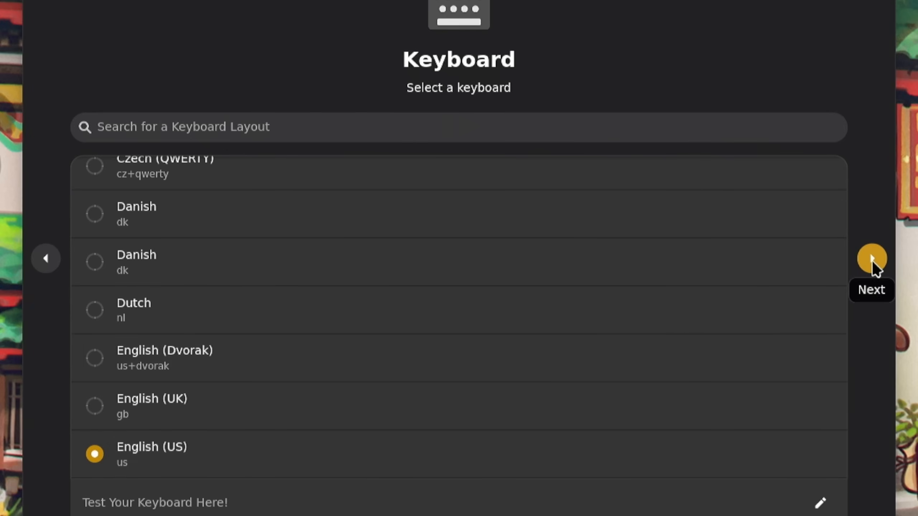
- Keep the English (US) keyboard layout and search the time zone list for 'london'
{"action": "left_click", "coordinate": [872, 259]}
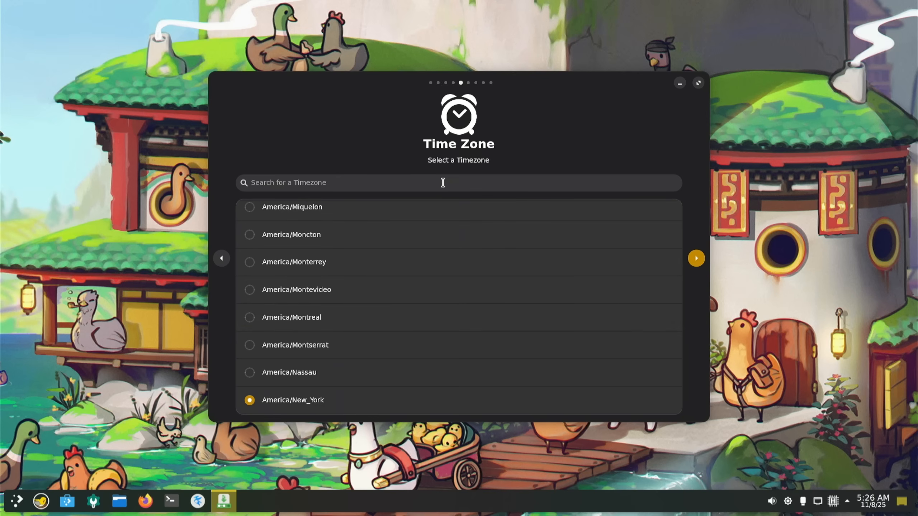
{"action": "type", "text": "london"}
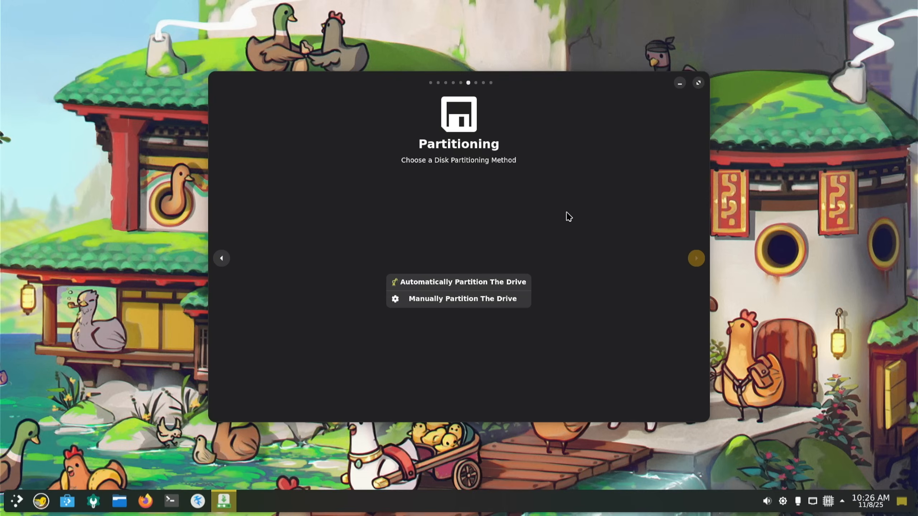
{"action": "mouse_move", "coordinate": [447, 185]}
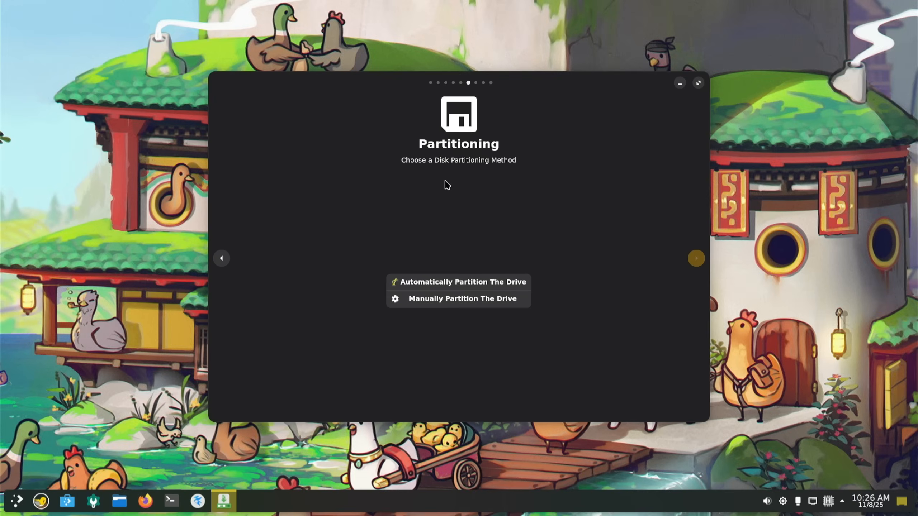
- Choose automatic partitioning with the CT250MX500SSD1 drive as the install target
{"action": "left_click", "coordinate": [461, 299]}
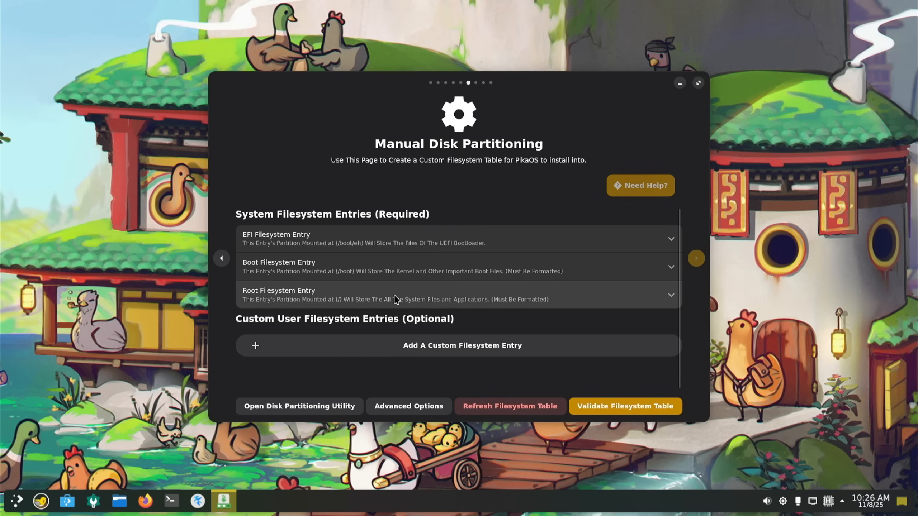
{"action": "left_click", "coordinate": [222, 258]}
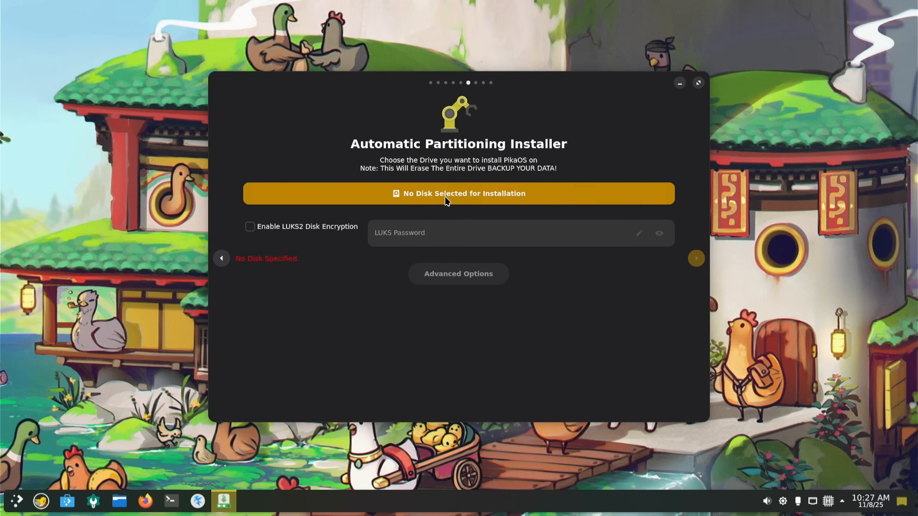
{"action": "left_click", "coordinate": [459, 193]}
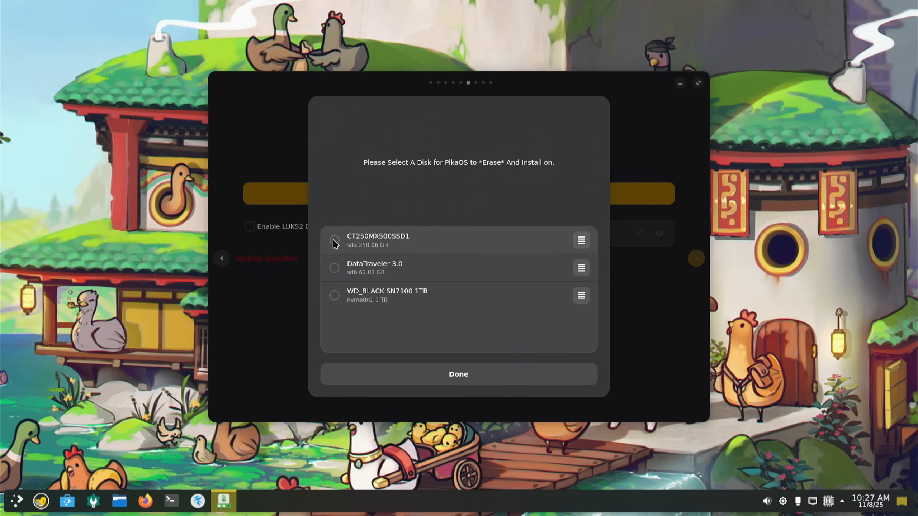
{"action": "left_click", "coordinate": [334, 241]}
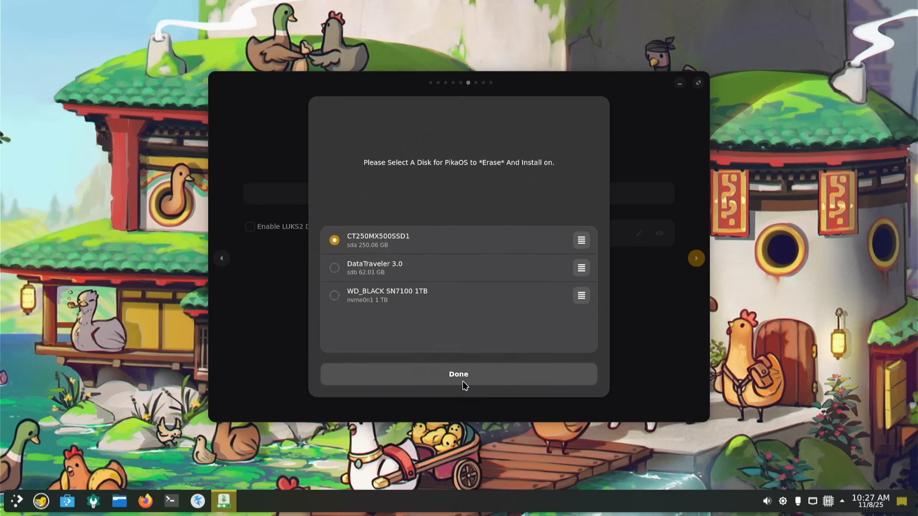
{"action": "left_click", "coordinate": [459, 374]}
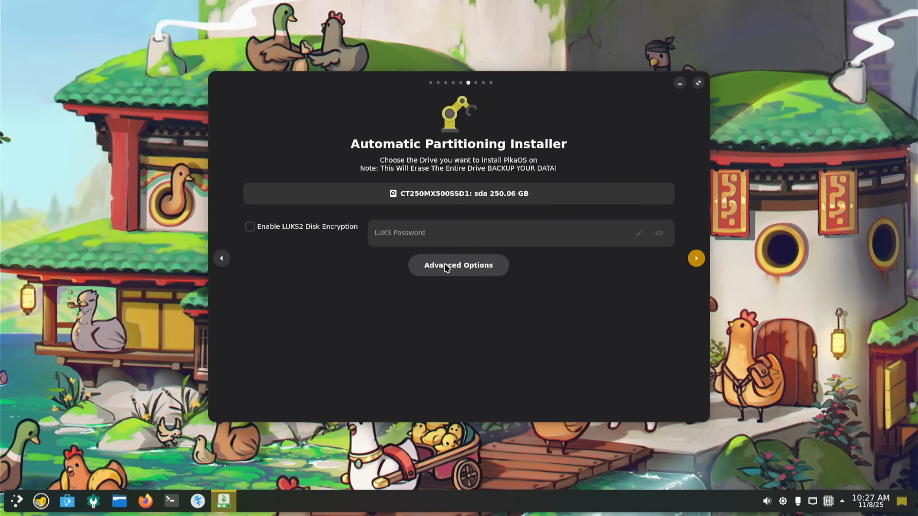
- Review the Advanced Options filesystem and boot loader tabs, leaving the BTRFS defaults
{"action": "left_click", "coordinate": [458, 266]}
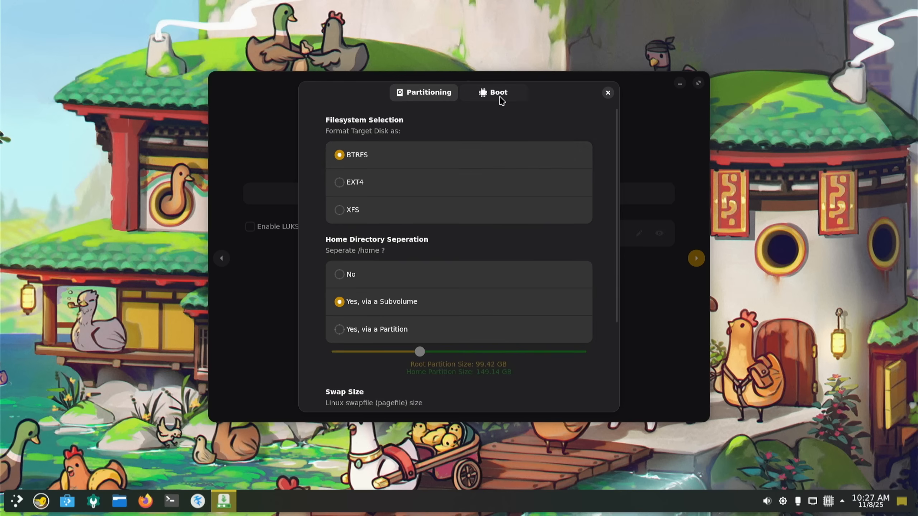
{"action": "left_click", "coordinate": [498, 92]}
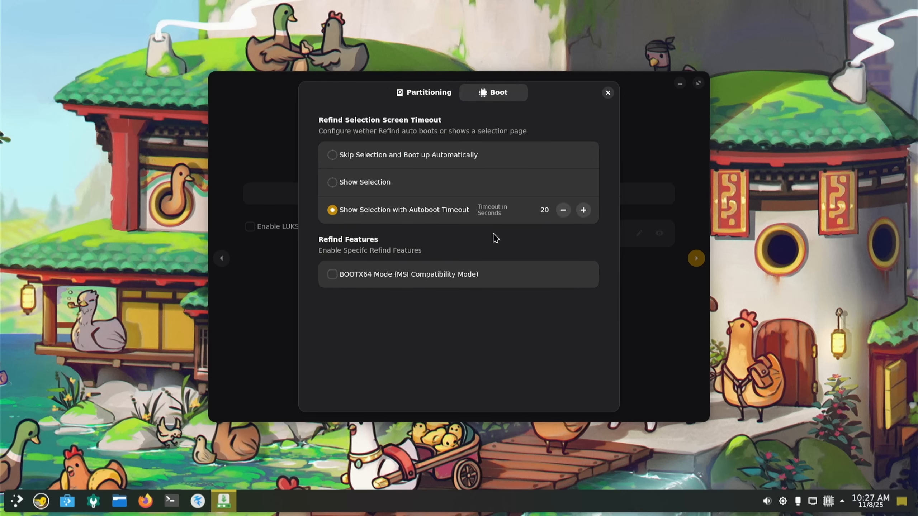
{"action": "left_click", "coordinate": [423, 92]}
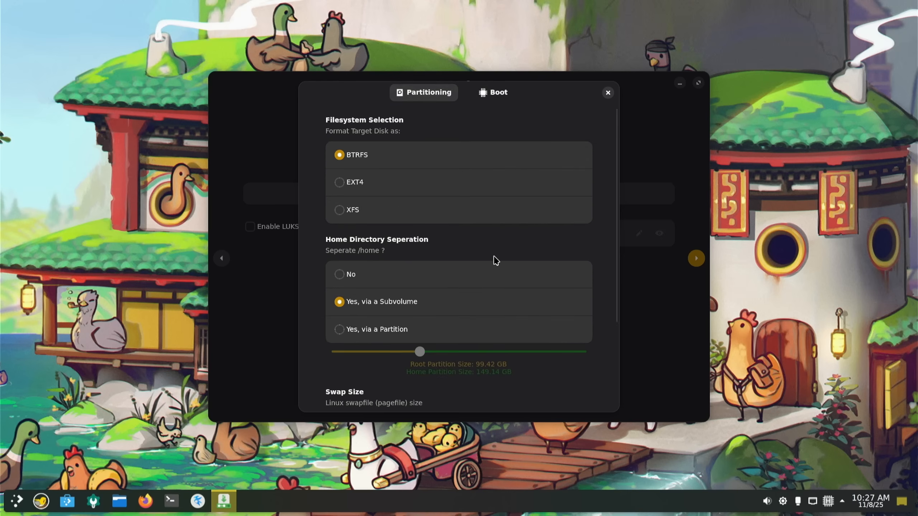
{"action": "scroll", "scroll_direction": "down", "scroll_amount": 3}
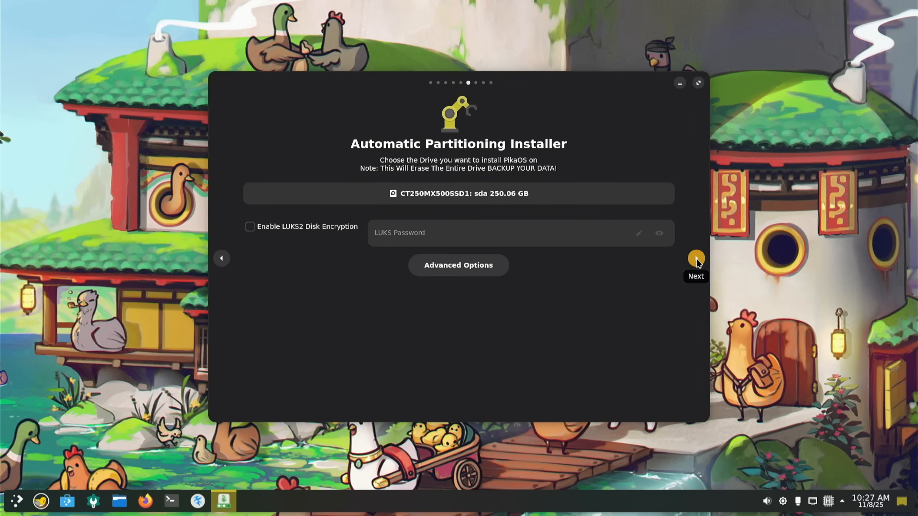
- Continue to the Installation Summary and Confirm & Install PikaOS until the Success page
{"action": "left_click", "coordinate": [696, 258]}
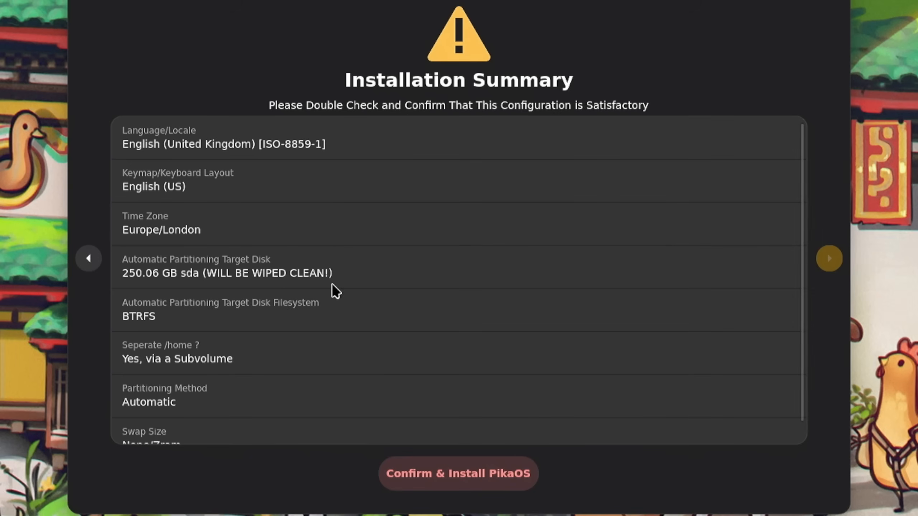
{"action": "mouse_move", "coordinate": [325, 324]}
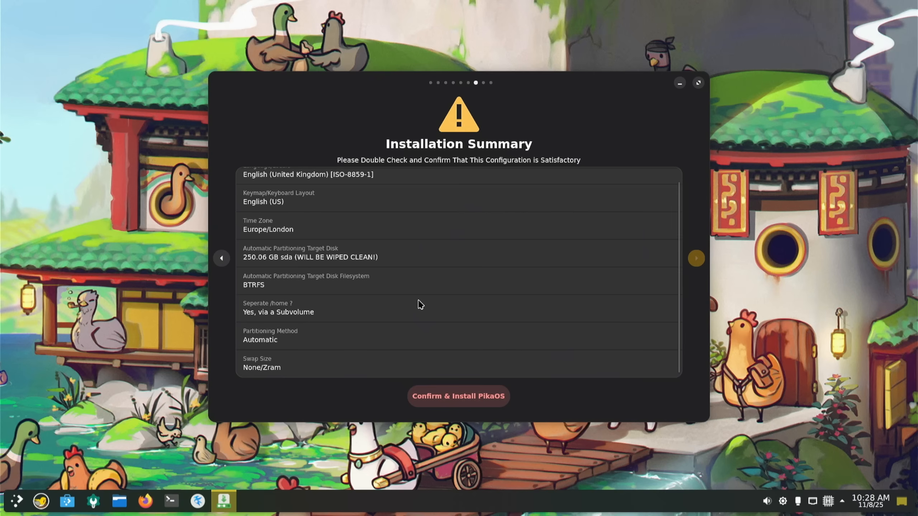
{"action": "mouse_move", "coordinate": [277, 380]}
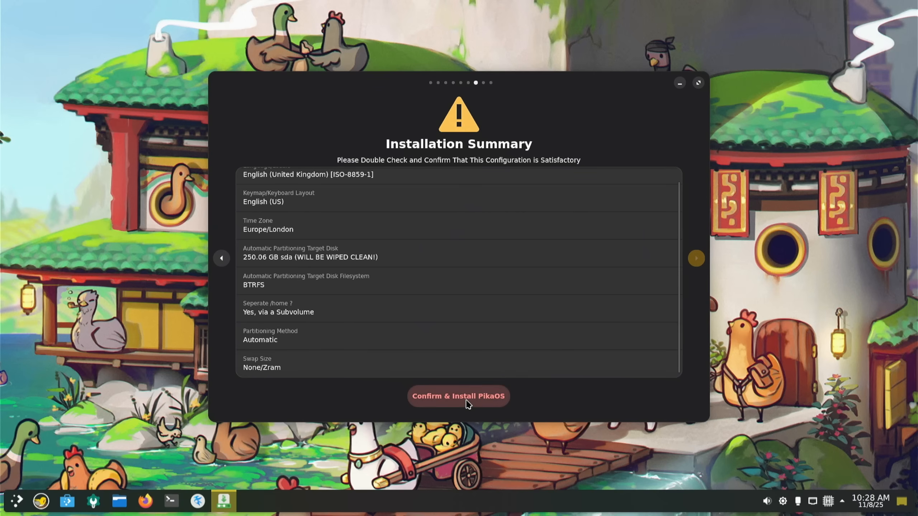
{"action": "left_click", "coordinate": [458, 397]}
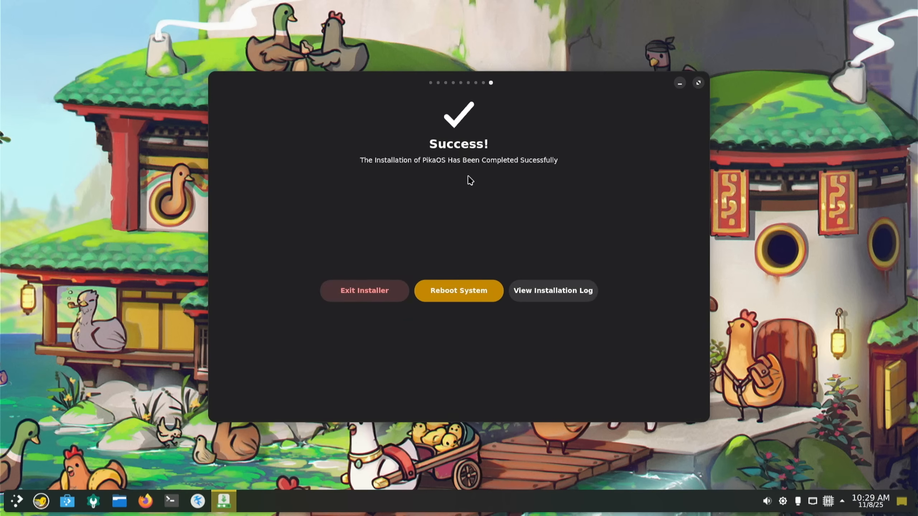
- Restart into the newly installed PikaOS so the first-setup Welcome page appears
{"action": "left_click", "coordinate": [458, 291]}
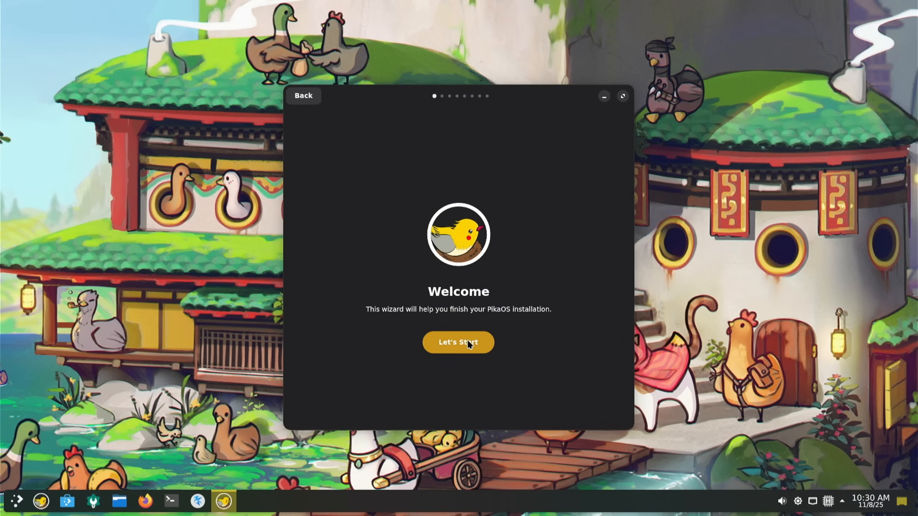
{"action": "mouse_move", "coordinate": [477, 349]}
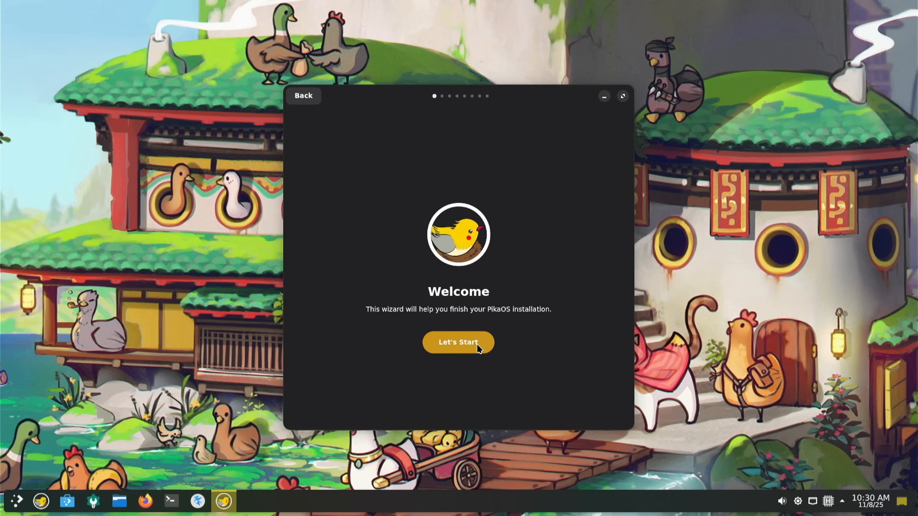
- Start the wizard, pass the Internet check and create the account 'linuxgamerlife' with hostname pikaos and a password
{"action": "left_click", "coordinate": [457, 343]}
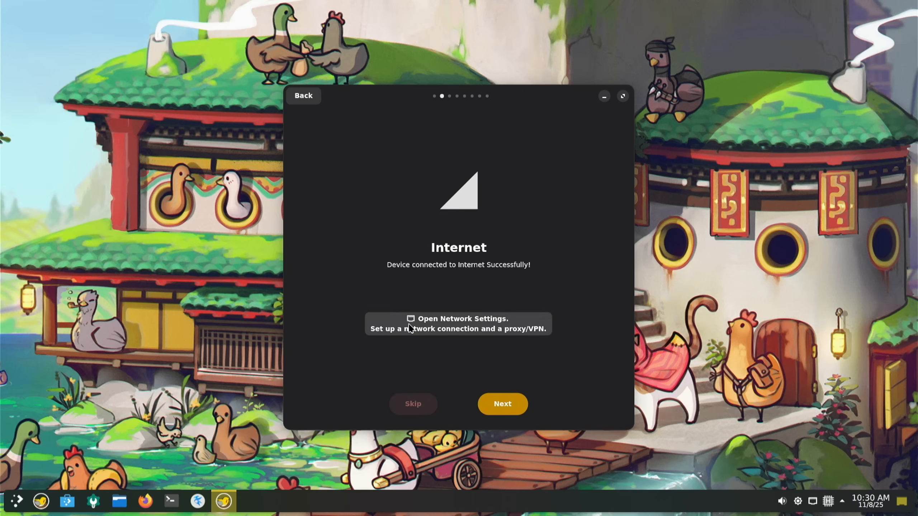
{"action": "mouse_move", "coordinate": [526, 279]}
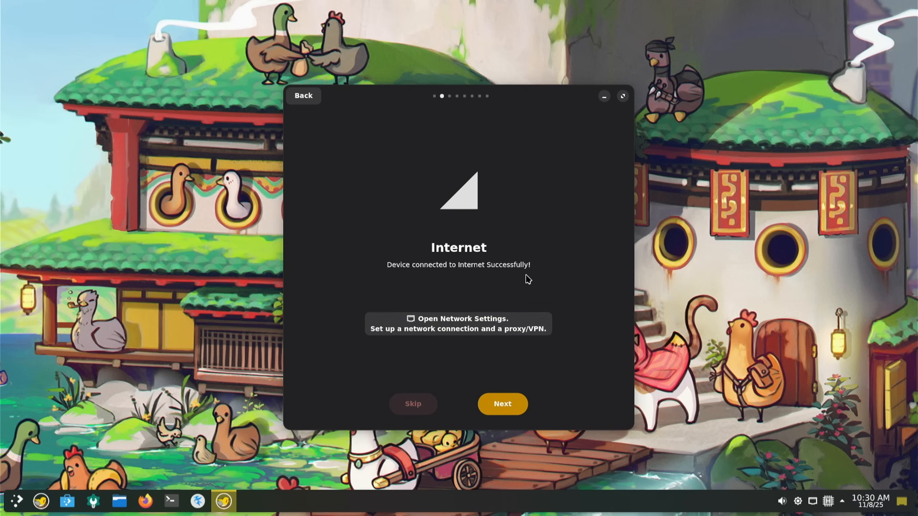
{"action": "left_click", "coordinate": [502, 403]}
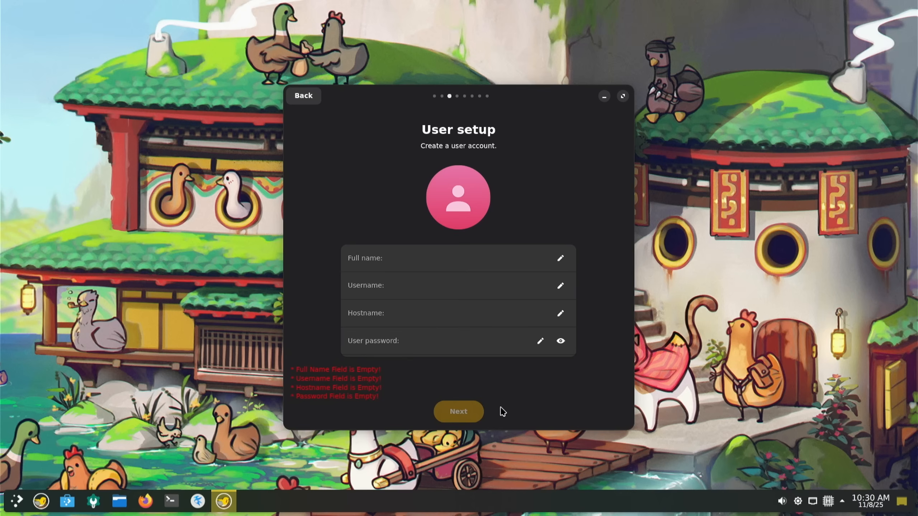
{"action": "left_click", "coordinate": [457, 259]}
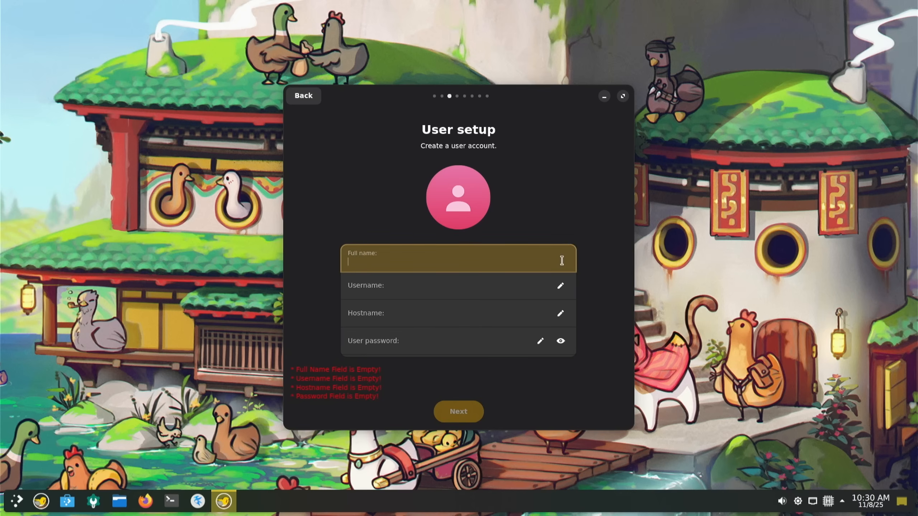
{"action": "type", "text": "linuxgamerlife"}
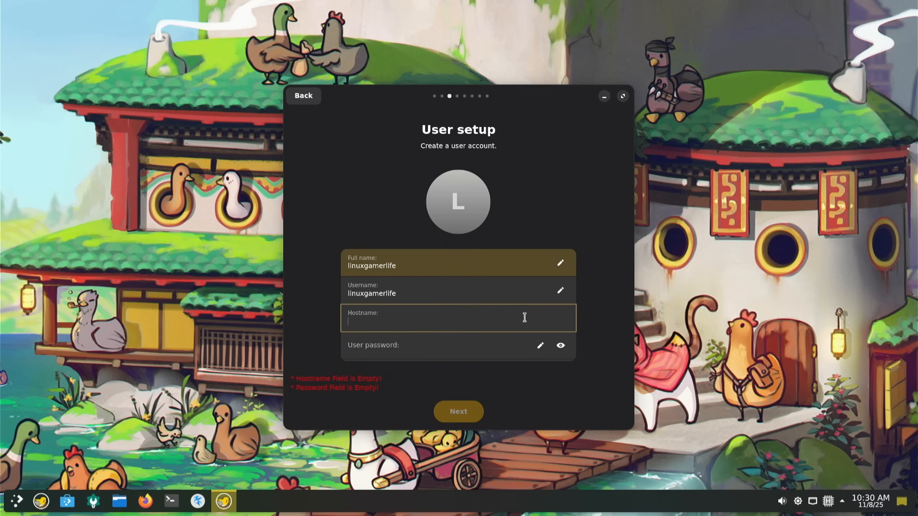
{"action": "type", "text": "pikaos"}
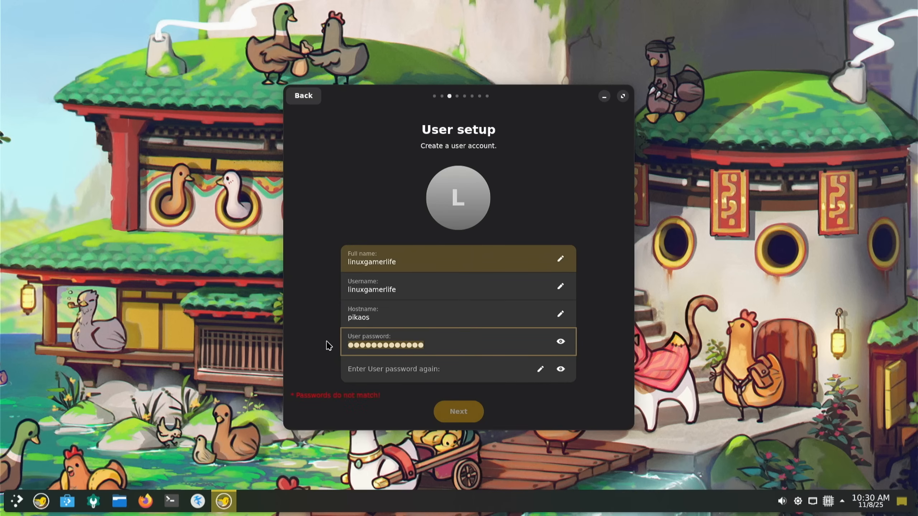
{"action": "left_click", "coordinate": [458, 411]}
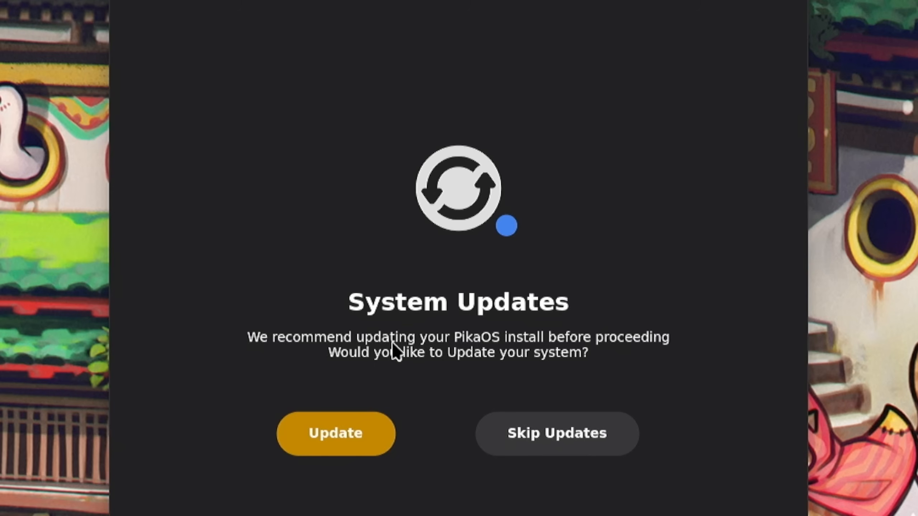
{"action": "mouse_move", "coordinate": [341, 484]}
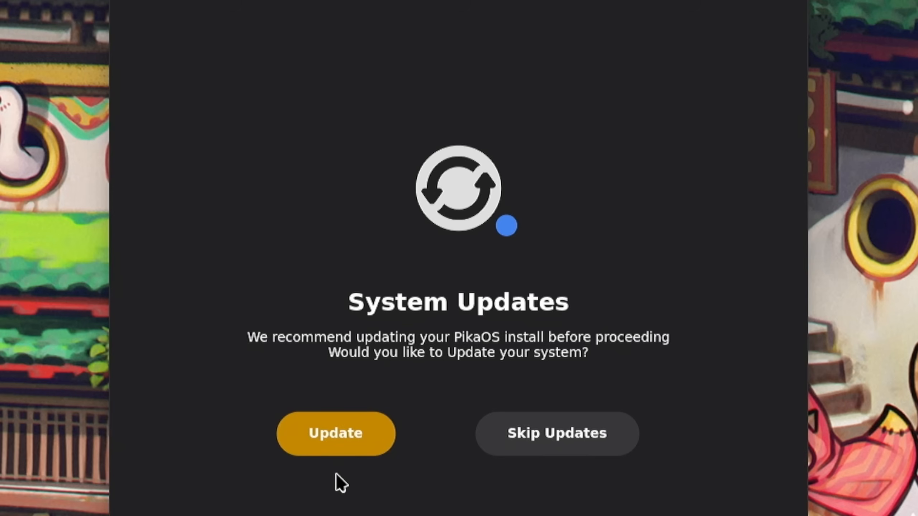
- Run the recommended system updates and dismiss the completed progress dialog
{"action": "left_click", "coordinate": [336, 433]}
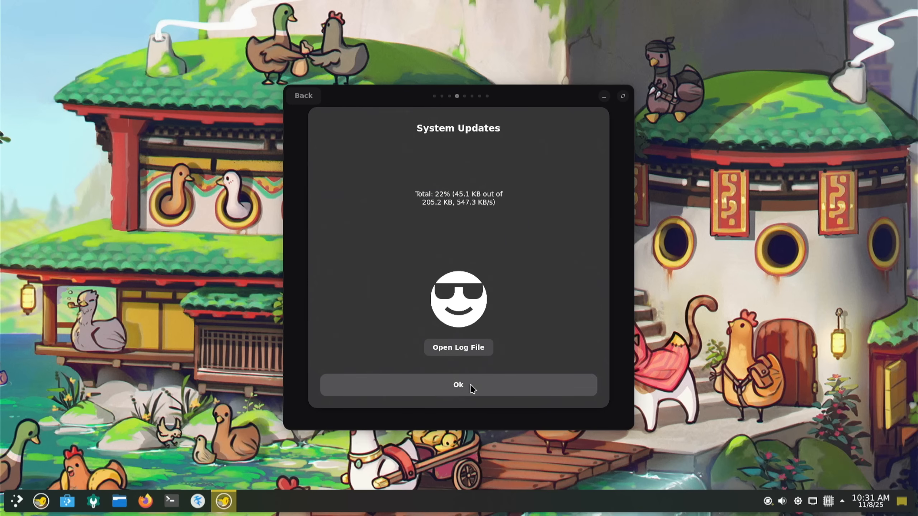
{"action": "left_click", "coordinate": [457, 385]}
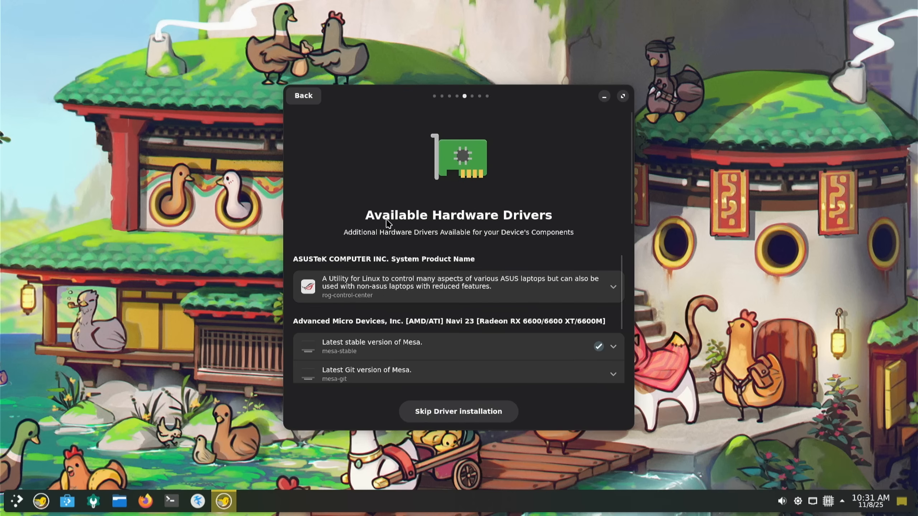
{"action": "mouse_move", "coordinate": [376, 244]}
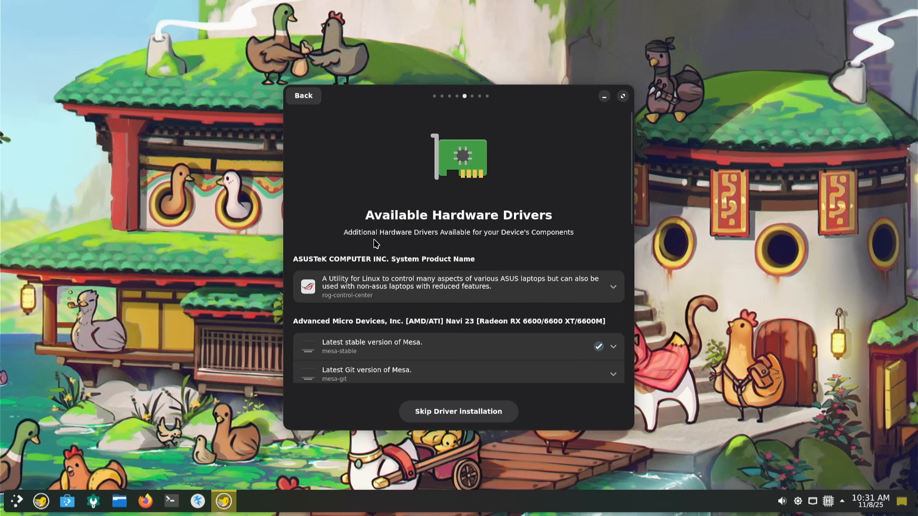
{"action": "mouse_move", "coordinate": [530, 243]}
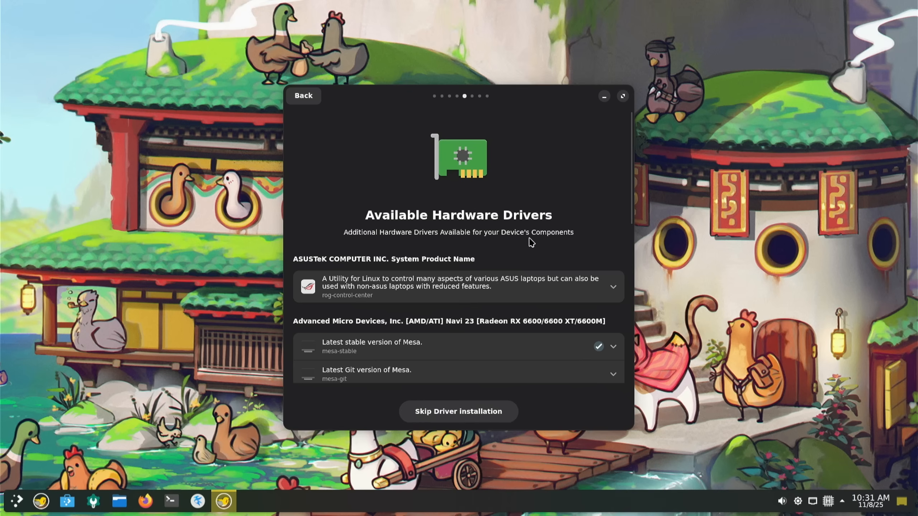
- Install the AMD ROCm Compute Driver Stack from the driver list and close the finished progress
{"action": "scroll", "scroll_direction": "down", "scroll_amount": 3}
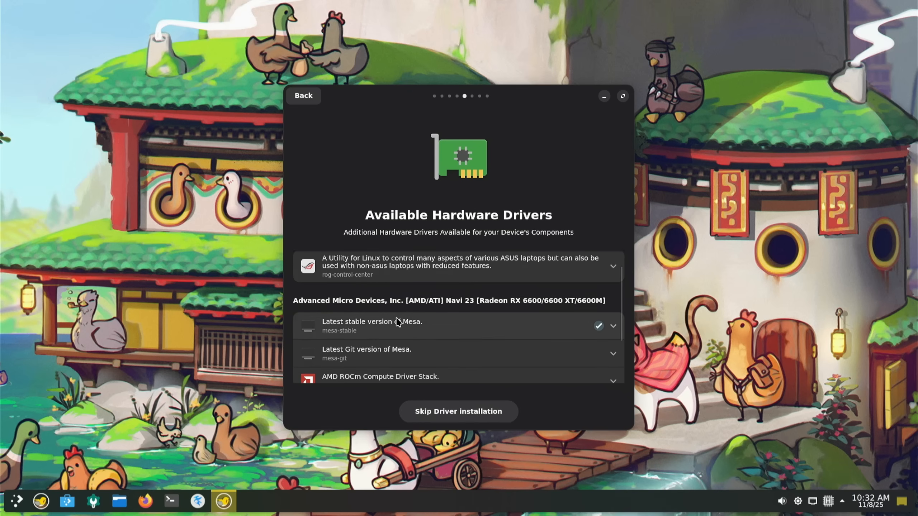
{"action": "scroll", "scroll_direction": "down", "scroll_amount": 3}
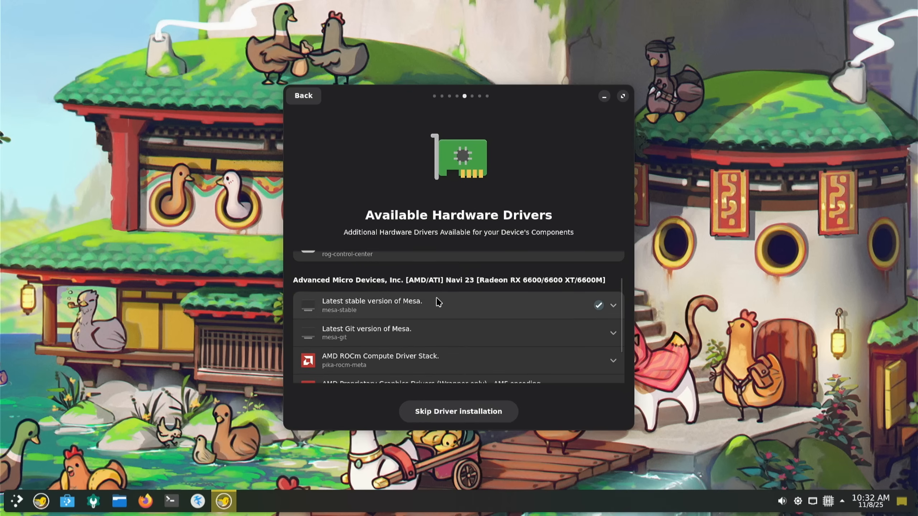
{"action": "left_click", "coordinate": [614, 333]}
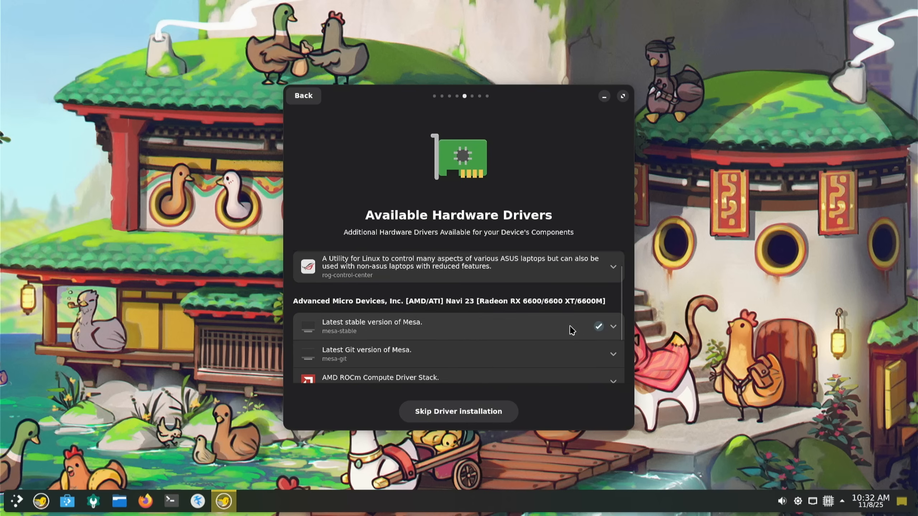
{"action": "scroll", "scroll_direction": "down", "scroll_amount": 3}
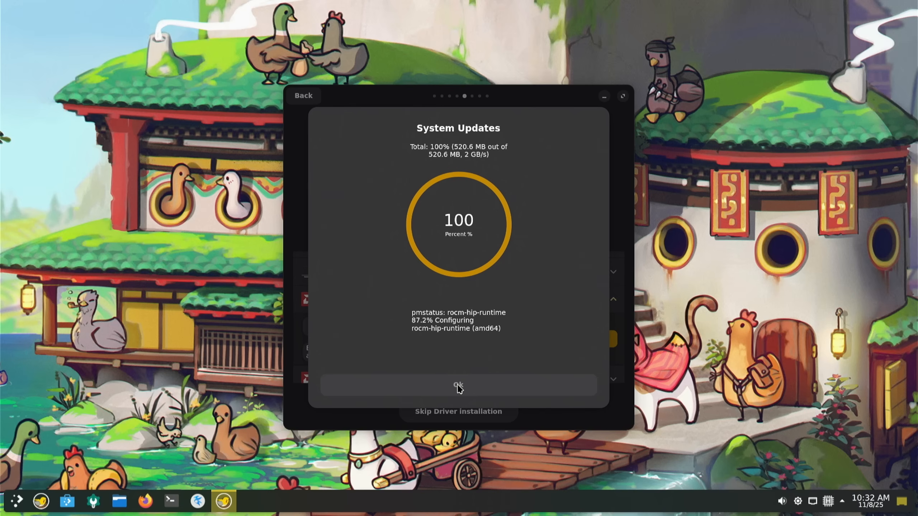
{"action": "left_click", "coordinate": [459, 385]}
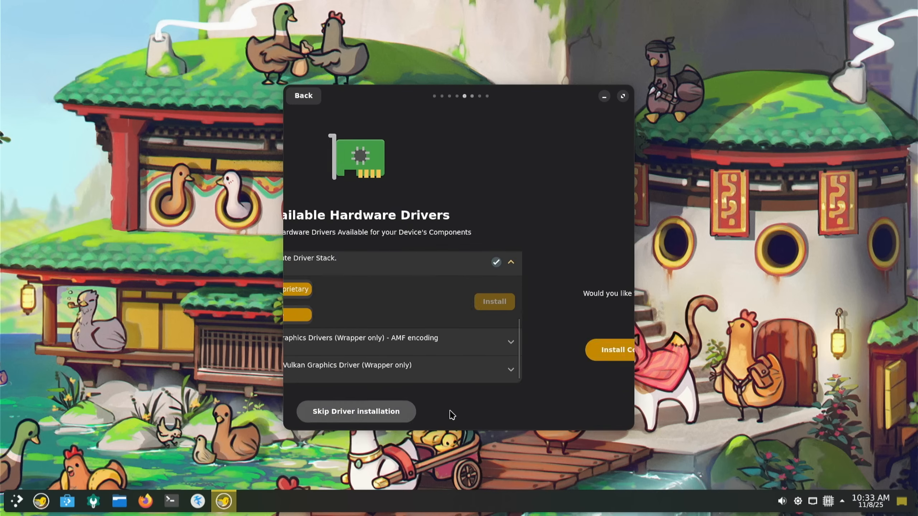
- Continue past the hardware drivers step and install the recommended multimedia codecs
{"action": "left_click", "coordinate": [612, 349]}
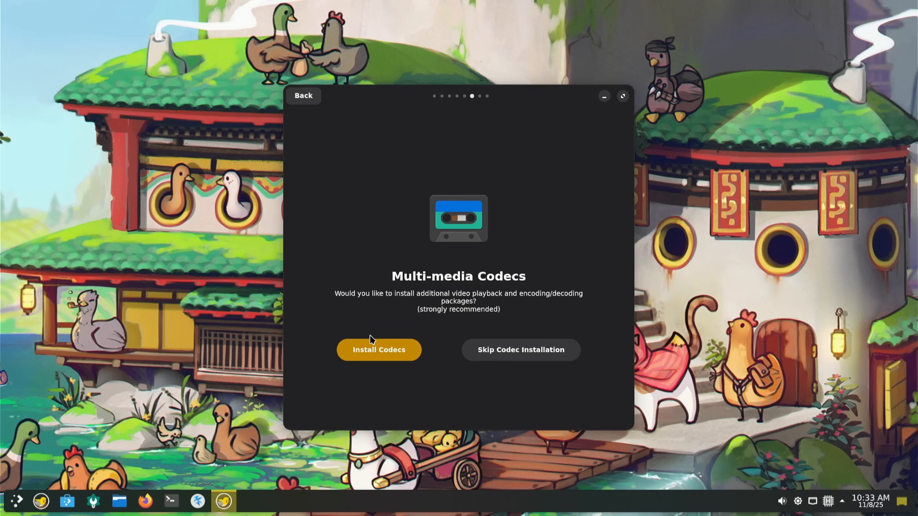
{"action": "left_click", "coordinate": [378, 350]}
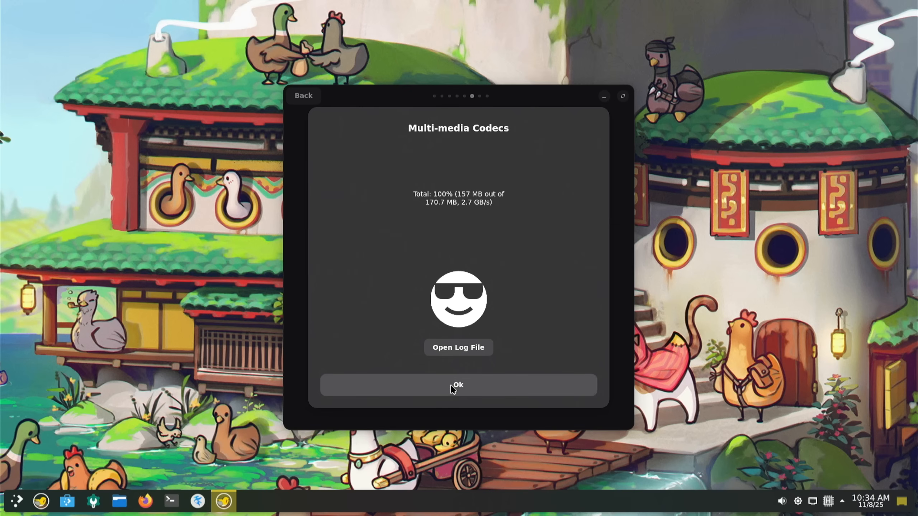
- Dismiss the finished codec install and install the PikaOS Gaming Meta Package
{"action": "left_click", "coordinate": [458, 385]}
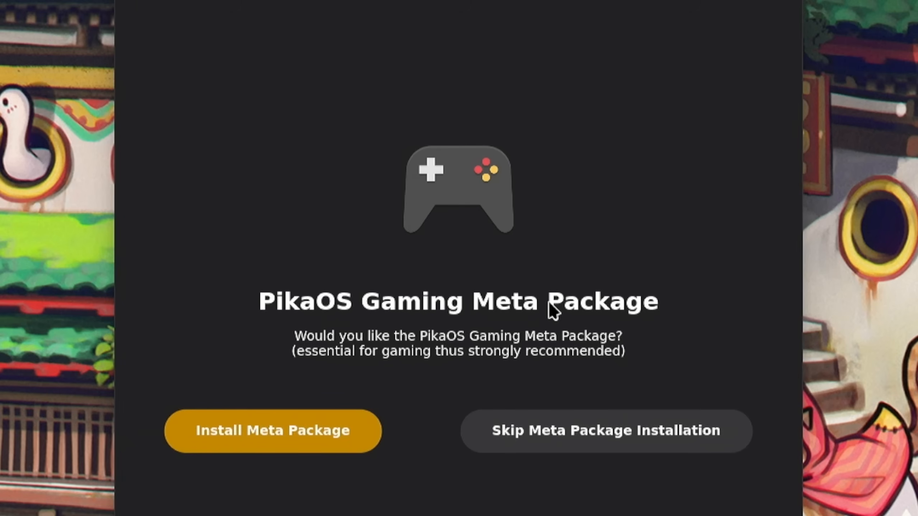
{"action": "mouse_move", "coordinate": [563, 308]}
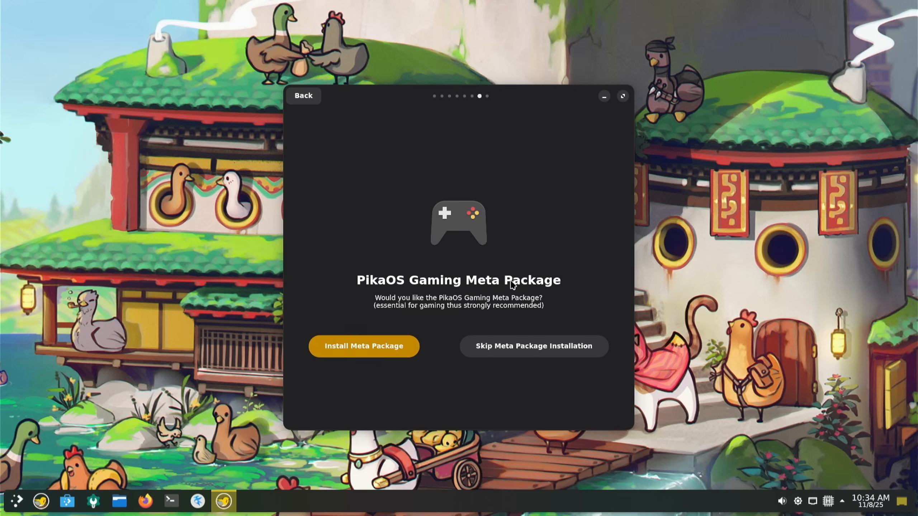
{"action": "mouse_move", "coordinate": [471, 304]}
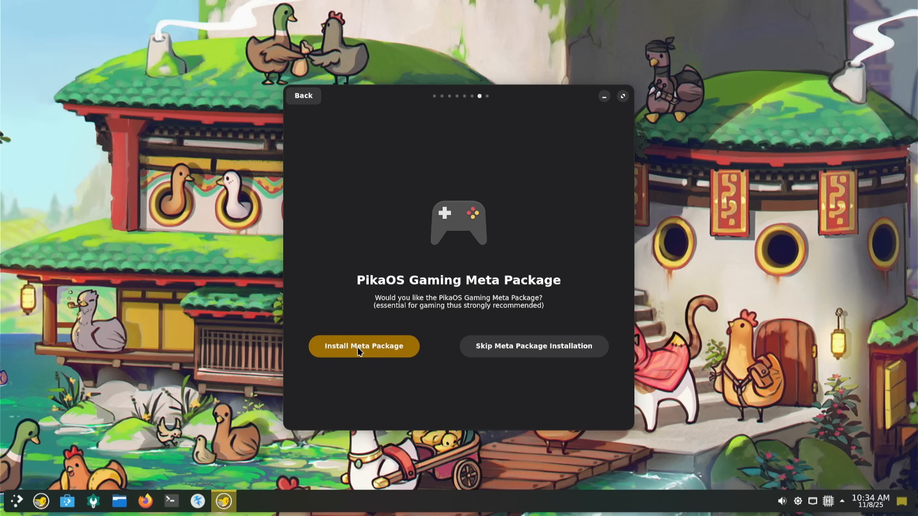
{"action": "left_click", "coordinate": [363, 346]}
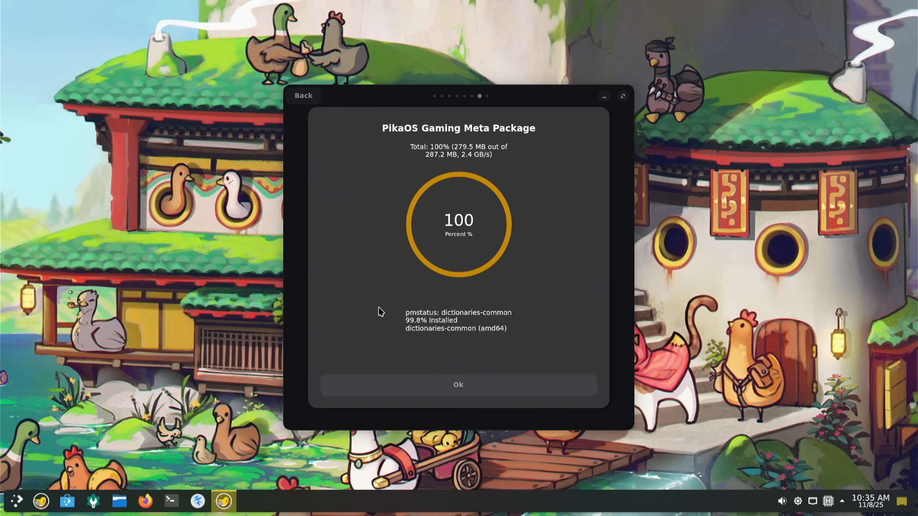
- Finish setup, reboot, and log in to the new account with the password
{"action": "left_click", "coordinate": [458, 384]}
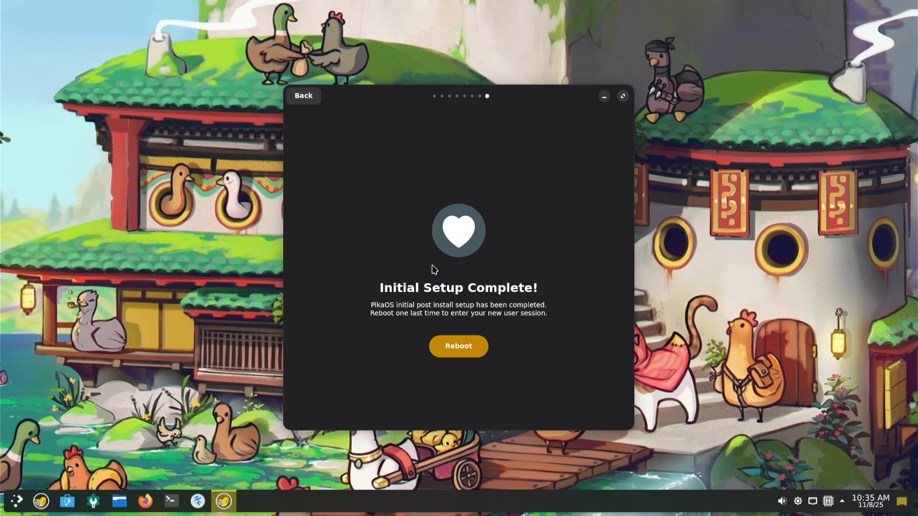
{"action": "mouse_move", "coordinate": [458, 346]}
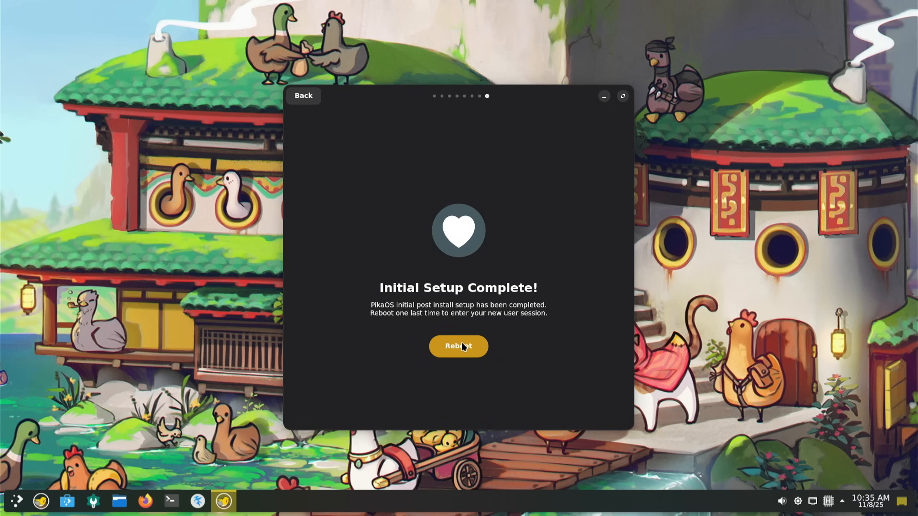
{"action": "left_click", "coordinate": [458, 346]}
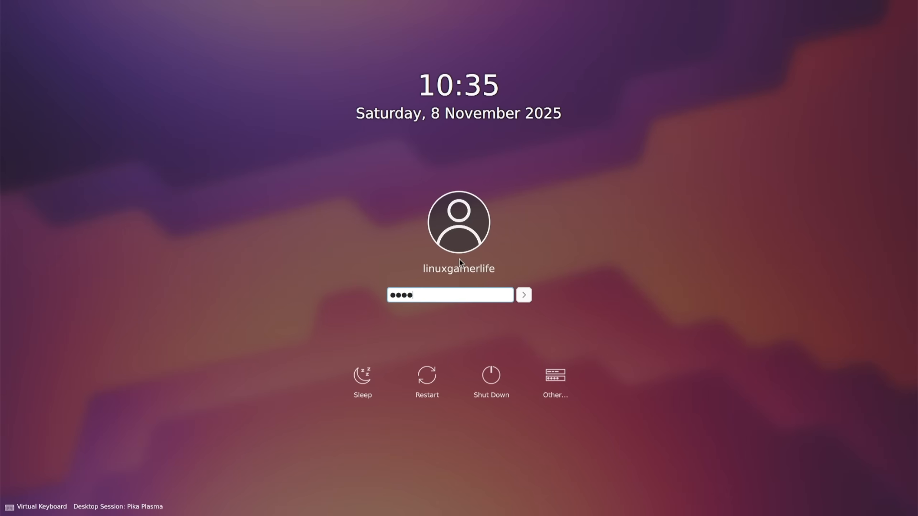
{"action": "left_click", "coordinate": [523, 294]}
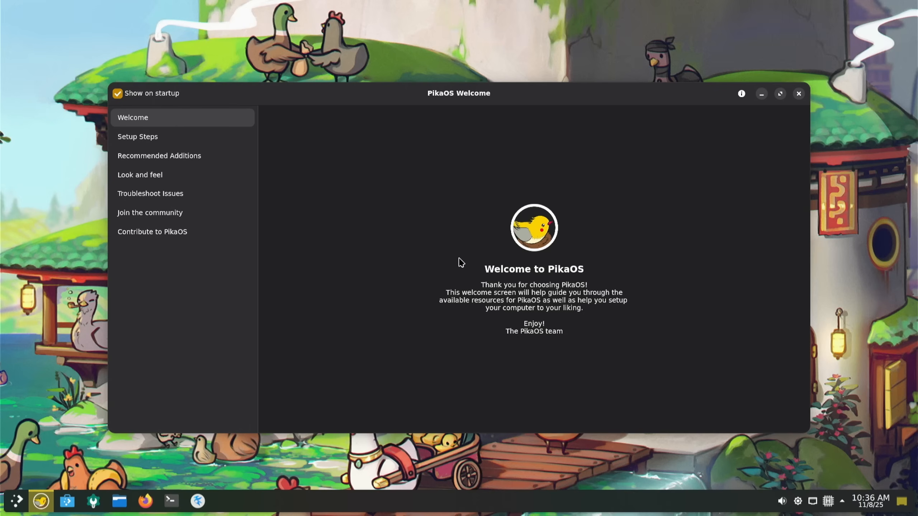
{"action": "mouse_move", "coordinate": [840, 292]}
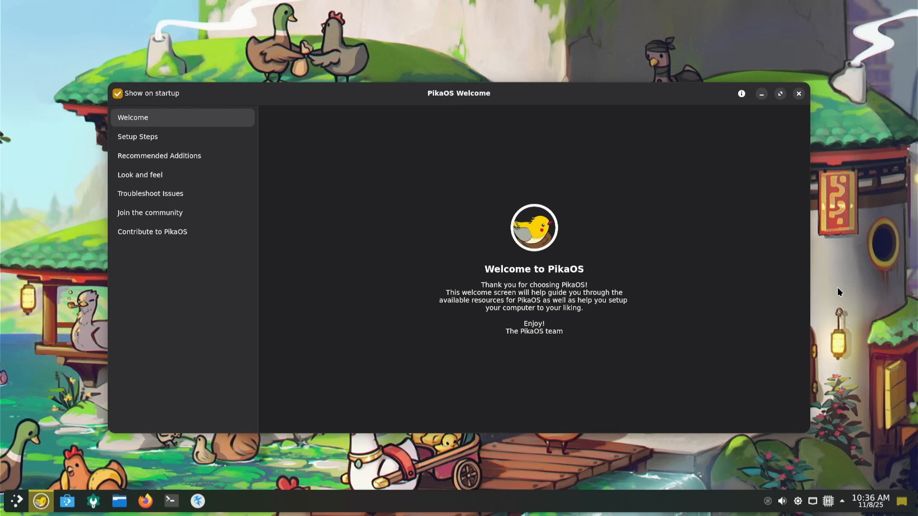
{"action": "left_click", "coordinate": [780, 94]}
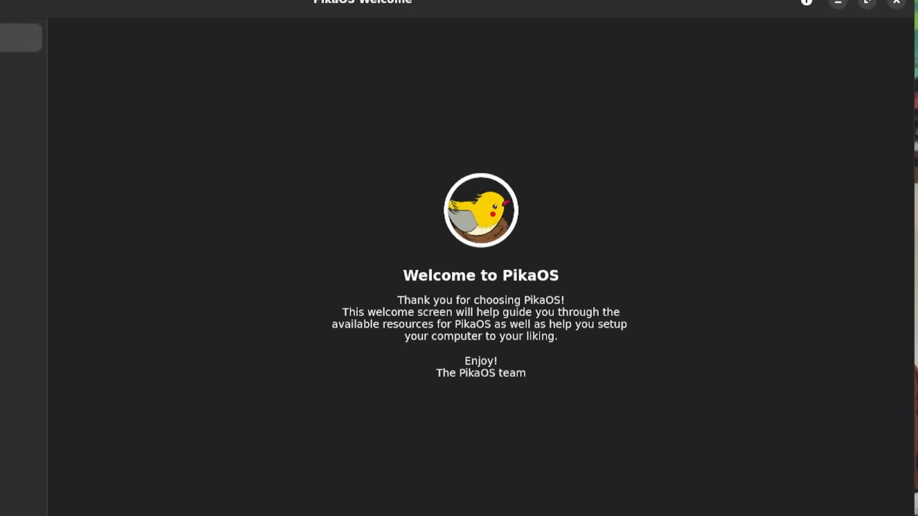
{"action": "mouse_move", "coordinate": [406, 311]}
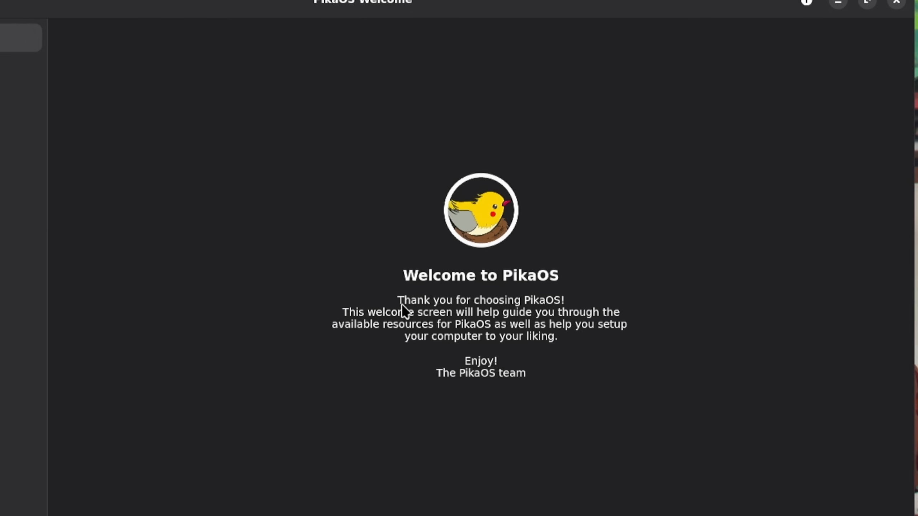
{"action": "mouse_move", "coordinate": [369, 328]}
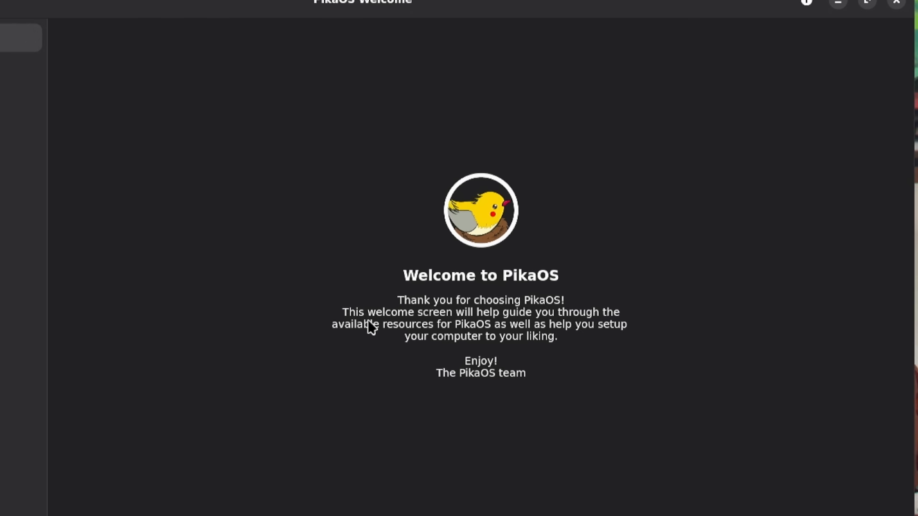
{"action": "mouse_move", "coordinate": [436, 328]}
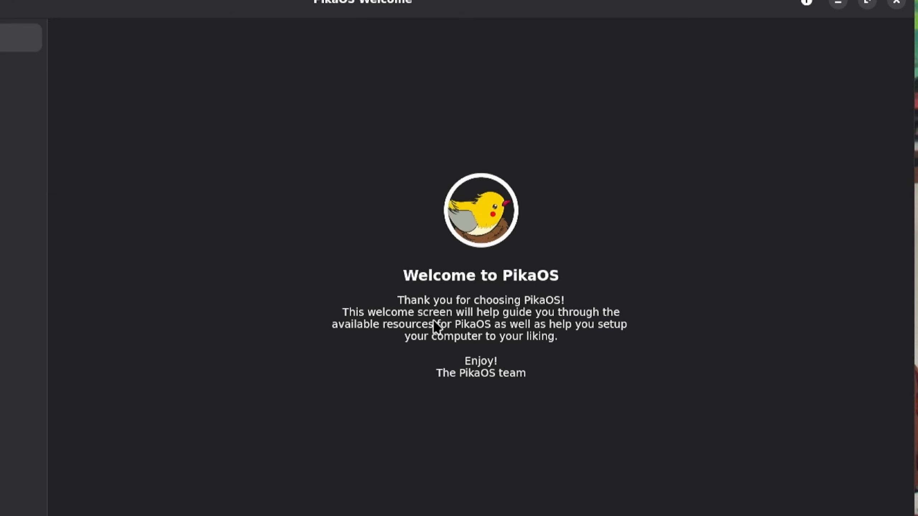
{"action": "mouse_move", "coordinate": [468, 332]}
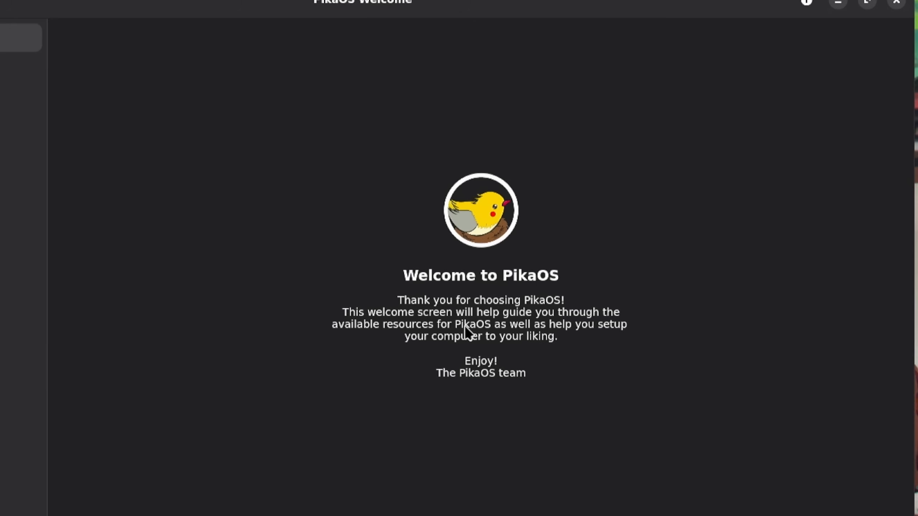
{"action": "mouse_move", "coordinate": [520, 295]}
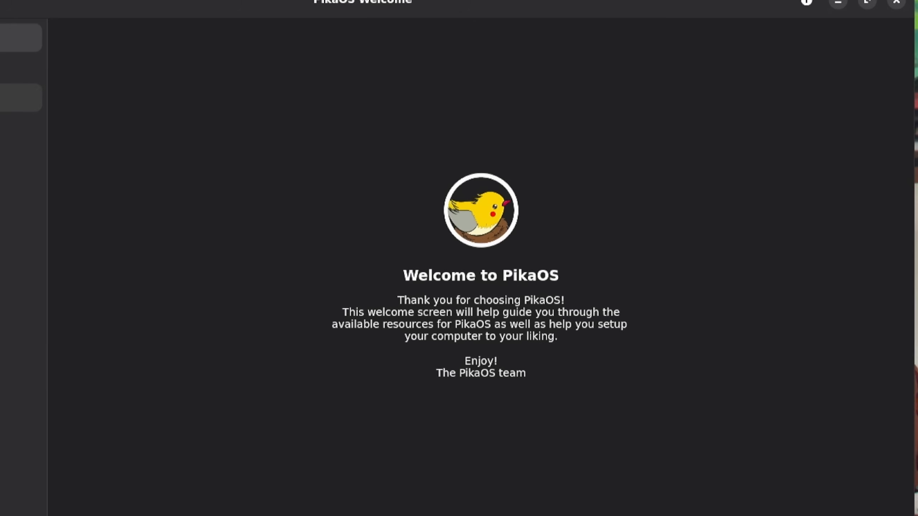
- From Setup Steps, run the system update check, confirm zero updates, and close Pikman Update Manager
{"action": "left_click", "coordinate": [138, 136]}
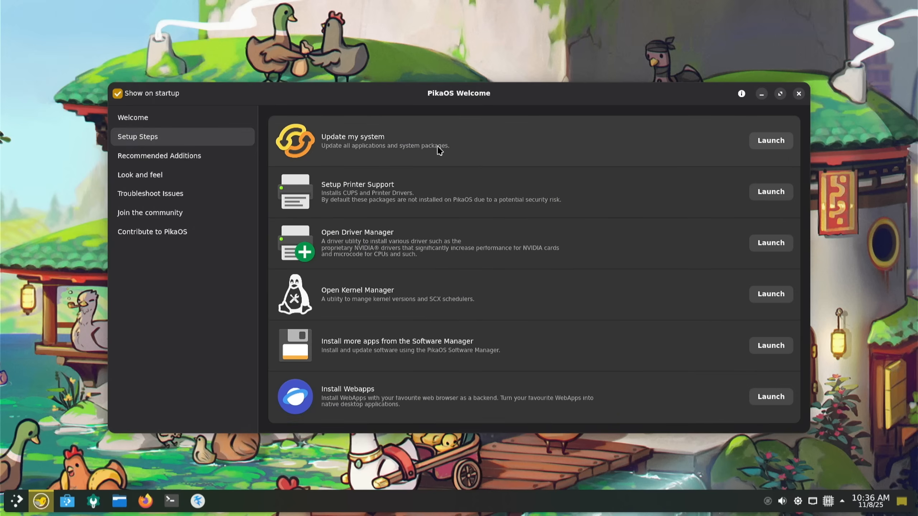
{"action": "left_click", "coordinate": [770, 141]}
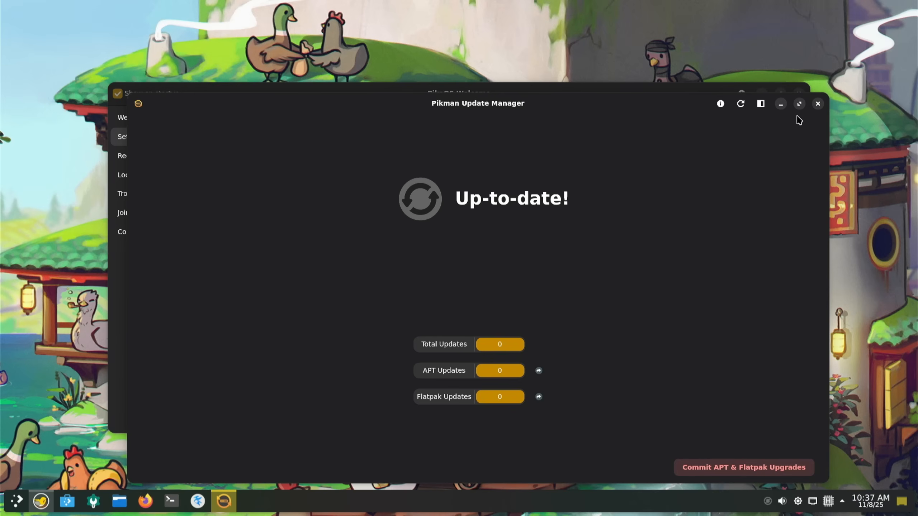
{"action": "left_click", "coordinate": [817, 103]}
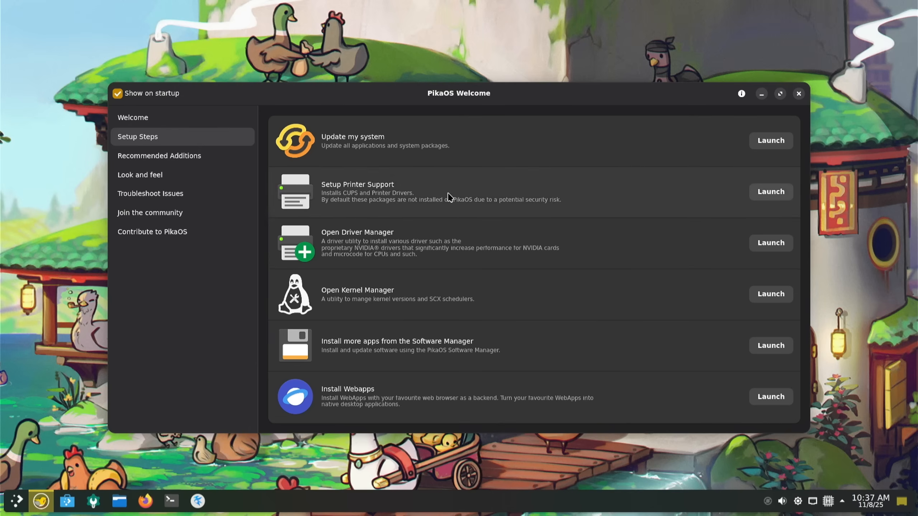
{"action": "mouse_move", "coordinate": [331, 263]}
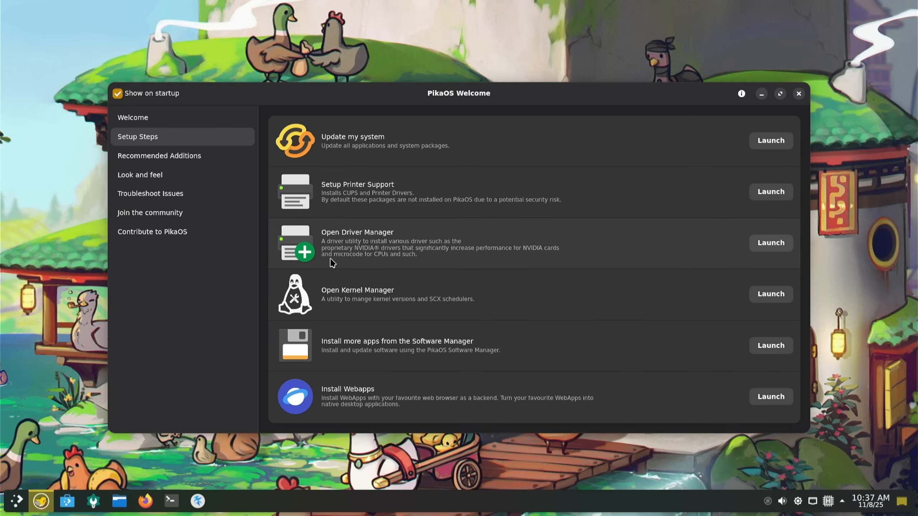
{"action": "mouse_move", "coordinate": [408, 249]}
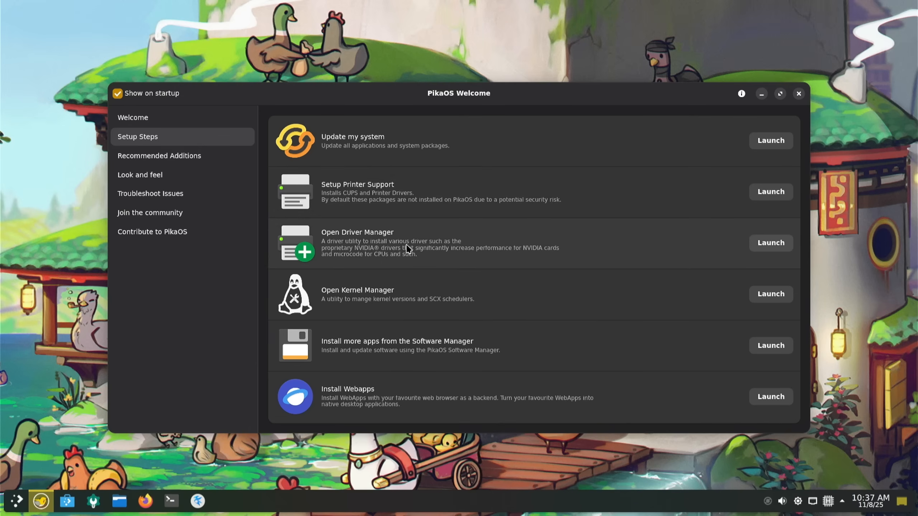
{"action": "mouse_move", "coordinate": [376, 258]}
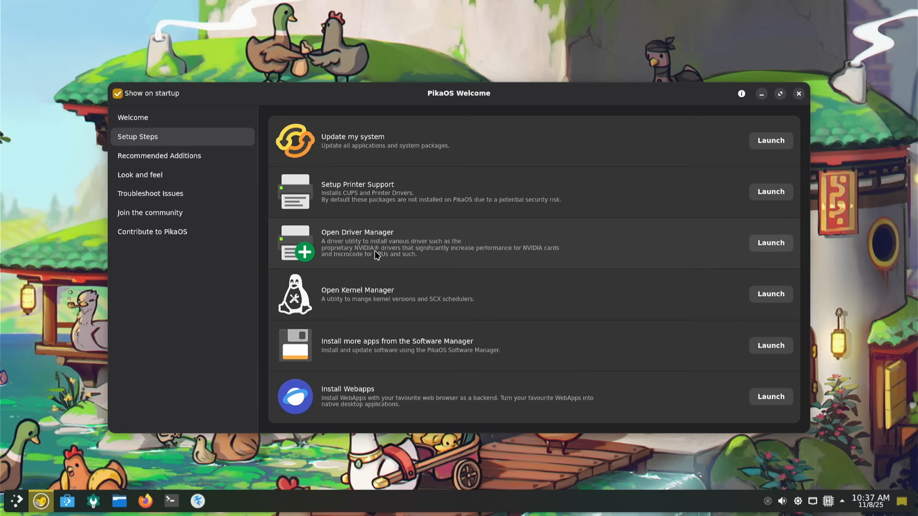
{"action": "mouse_move", "coordinate": [410, 257]}
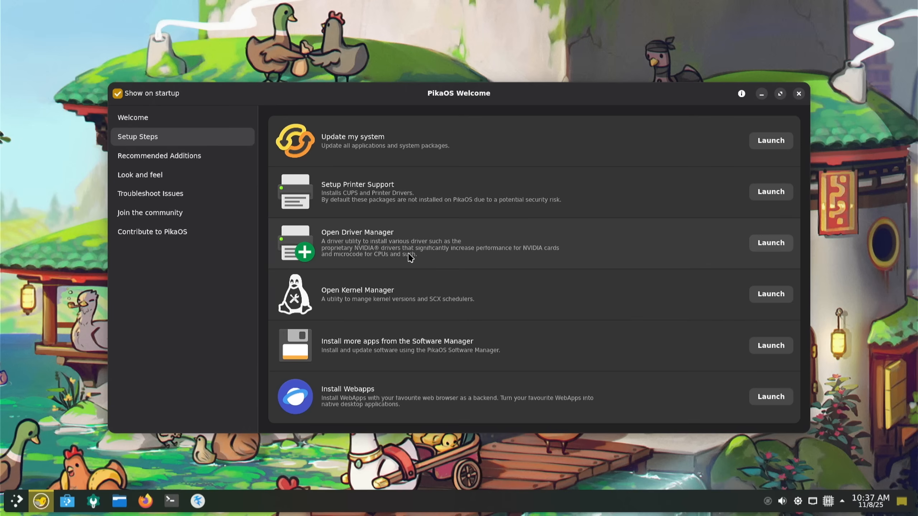
{"action": "mouse_move", "coordinate": [531, 254]}
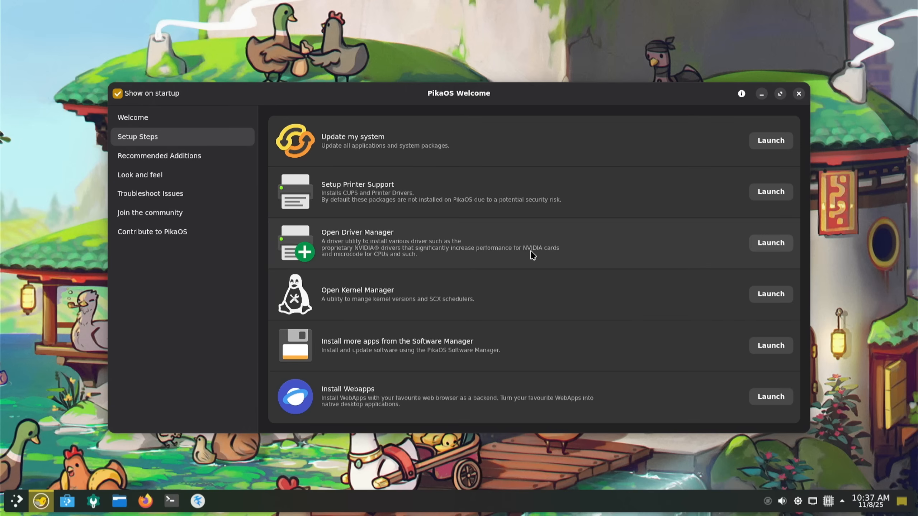
{"action": "mouse_move", "coordinate": [358, 310]}
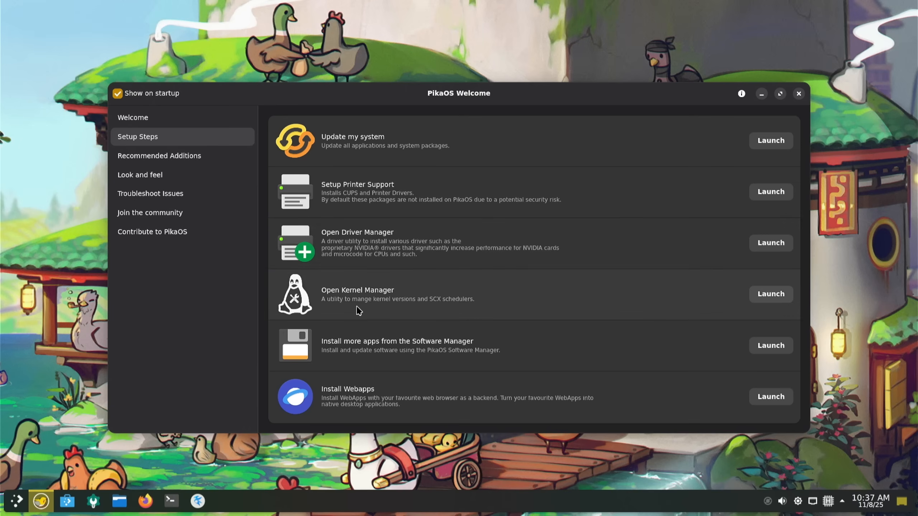
{"action": "mouse_move", "coordinate": [385, 309]}
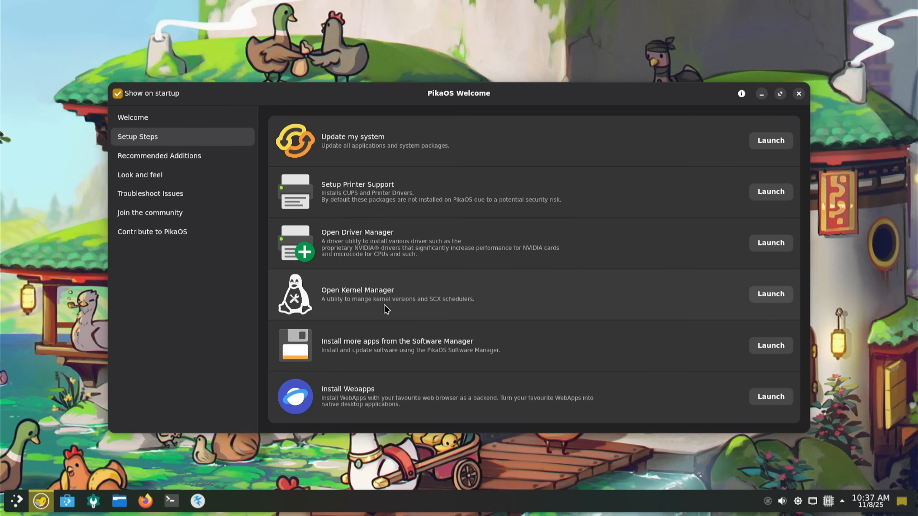
{"action": "mouse_move", "coordinate": [539, 303]}
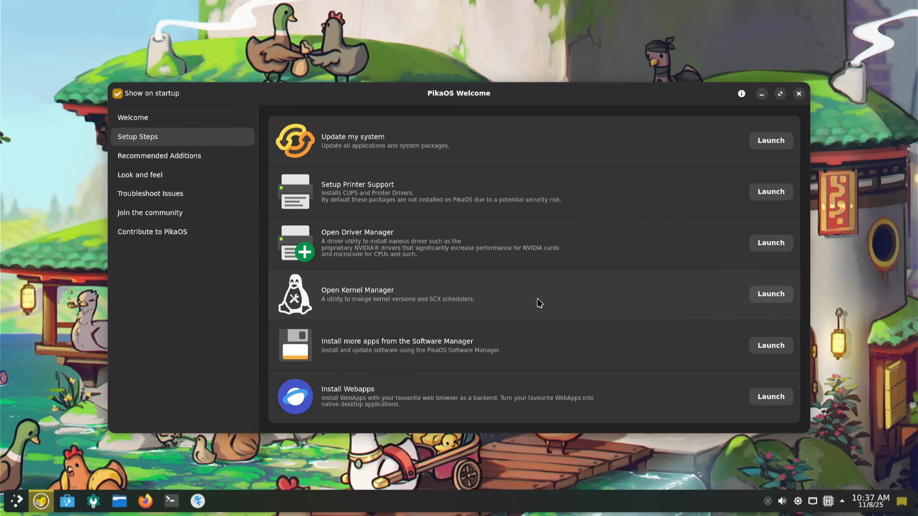
{"action": "mouse_move", "coordinate": [380, 353]}
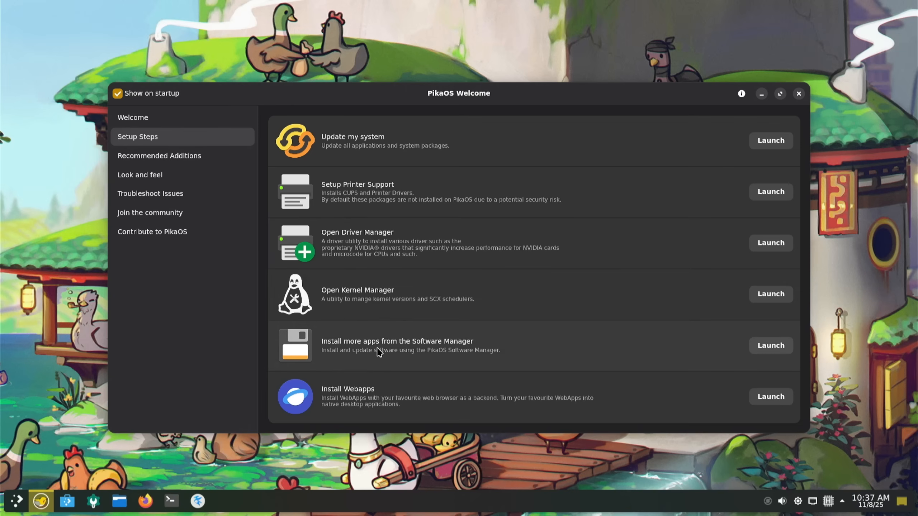
{"action": "mouse_move", "coordinate": [333, 349]}
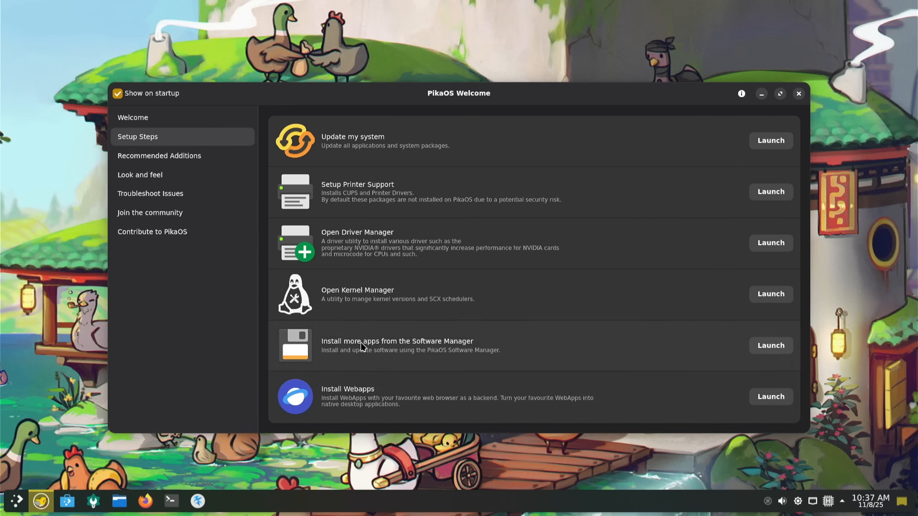
- From Recommended Additions, install PikaOS Game Utilites Extras, authorizing with the super-user password
{"action": "left_click", "coordinate": [159, 156]}
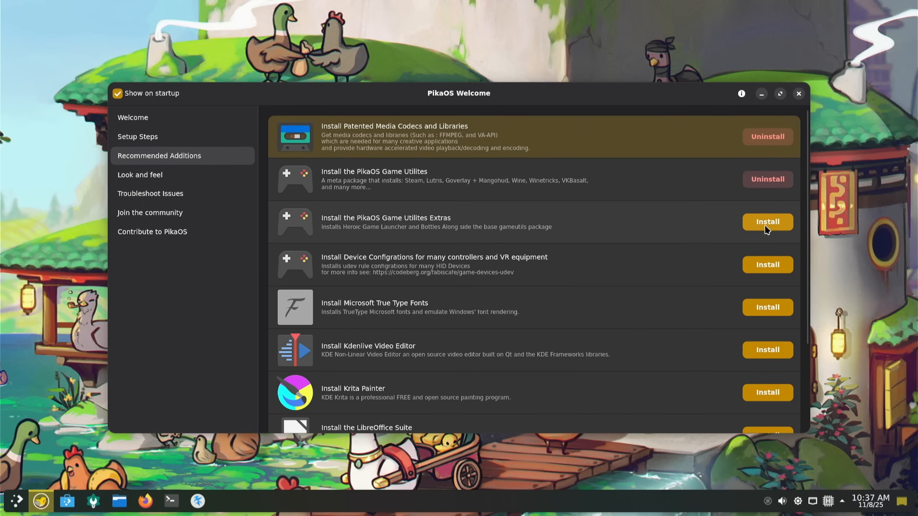
{"action": "left_click", "coordinate": [766, 221]}
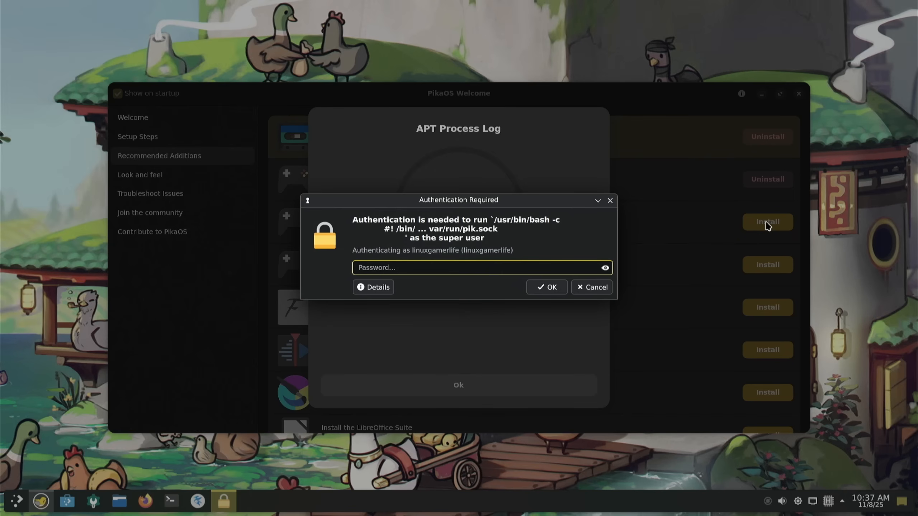
{"action": "left_click", "coordinate": [546, 287]}
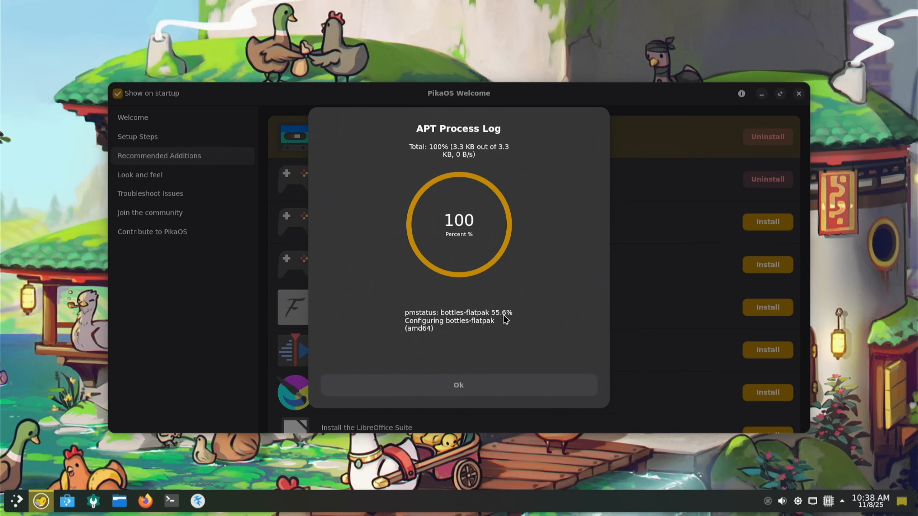
{"action": "mouse_move", "coordinate": [547, 271]}
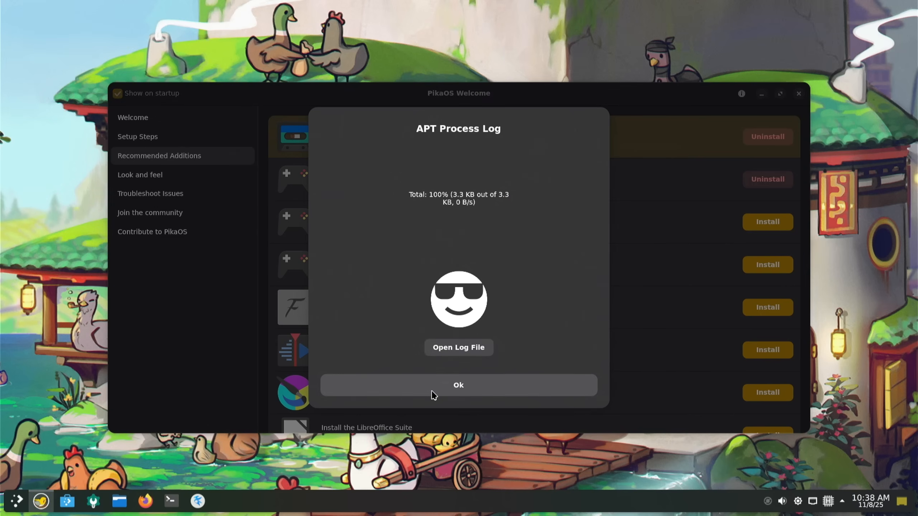
- Dismiss the install log, browse Look and Feel, Troubleshooting and Community pages, then close PikaOS Welcome
{"action": "left_click", "coordinate": [458, 385]}
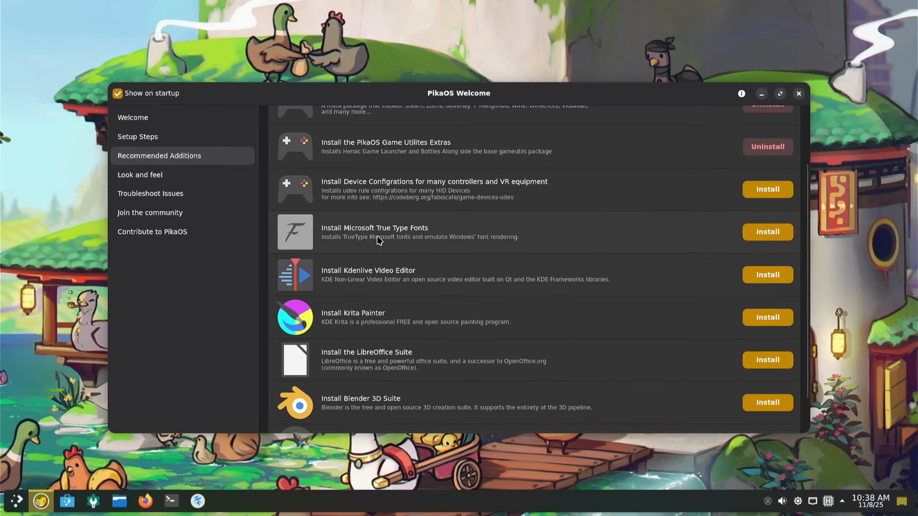
{"action": "mouse_move", "coordinate": [467, 235]}
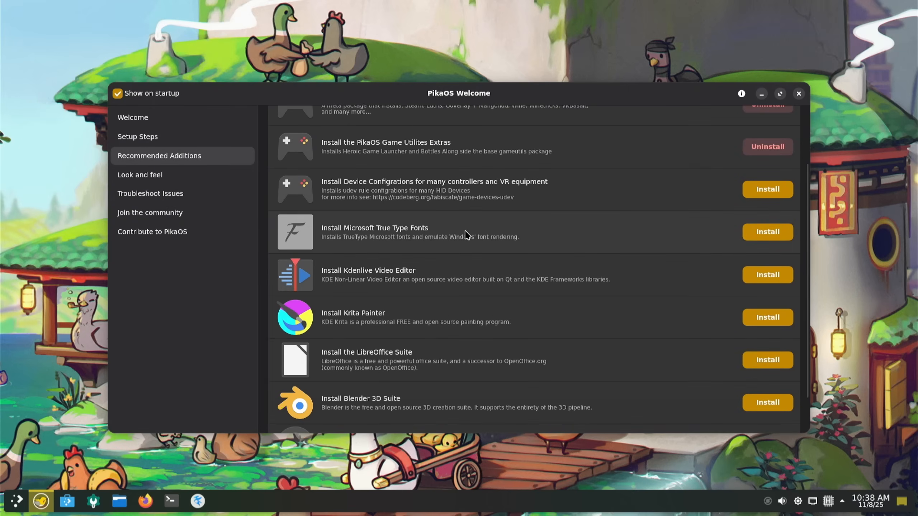
{"action": "scroll", "scroll_direction": "down", "scroll_amount": 3}
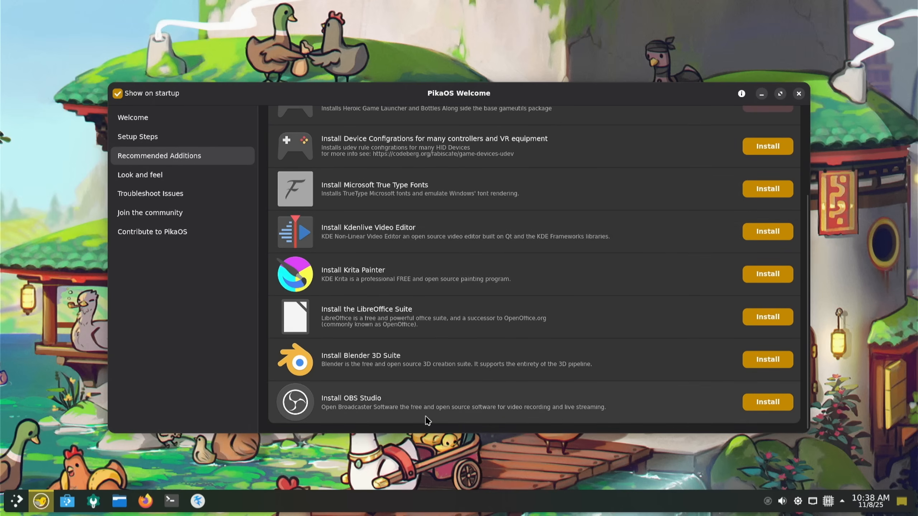
{"action": "left_click", "coordinate": [139, 174]}
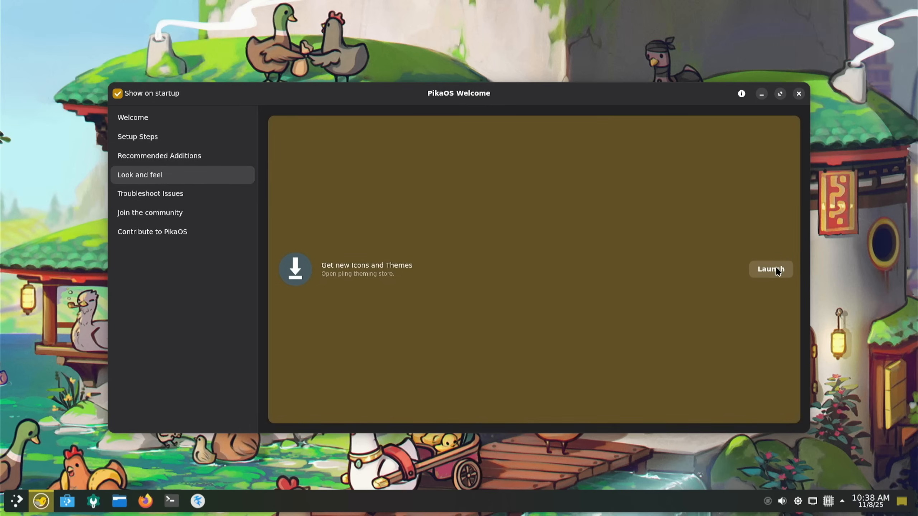
{"action": "left_click", "coordinate": [150, 193]}
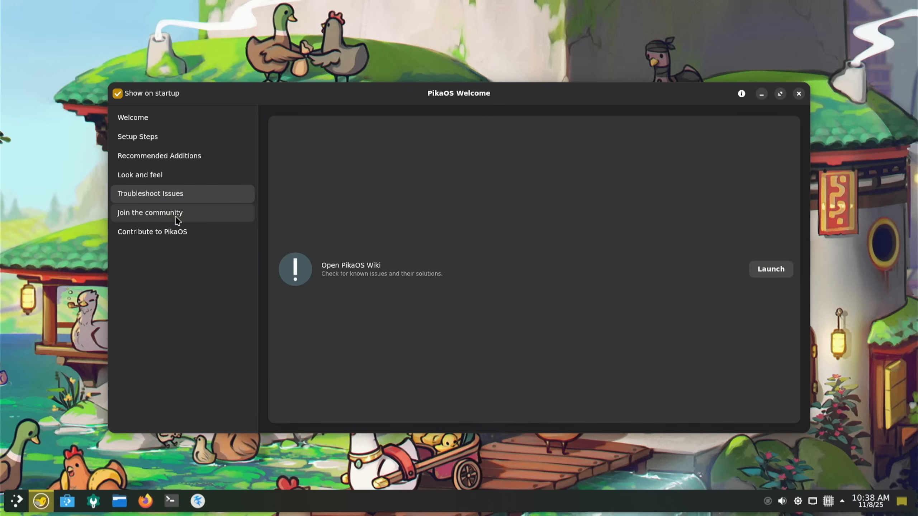
{"action": "mouse_move", "coordinate": [563, 280]}
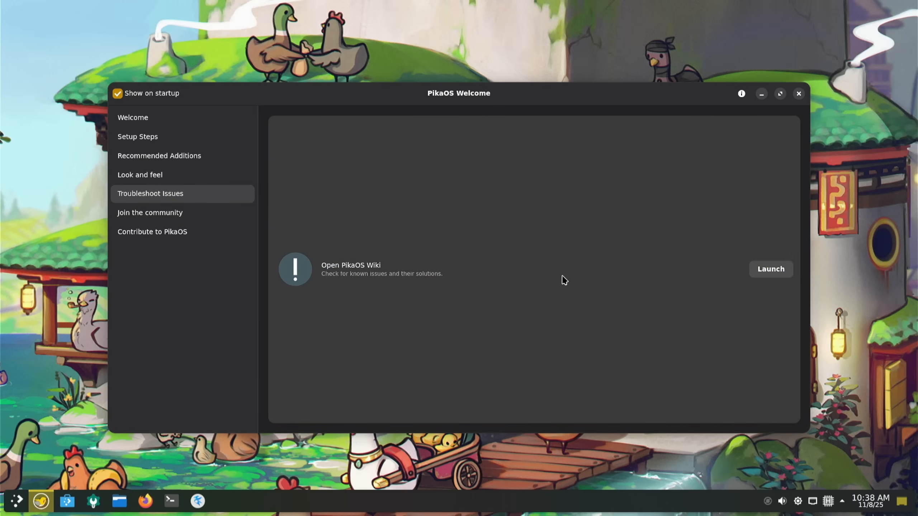
{"action": "left_click", "coordinate": [150, 212]}
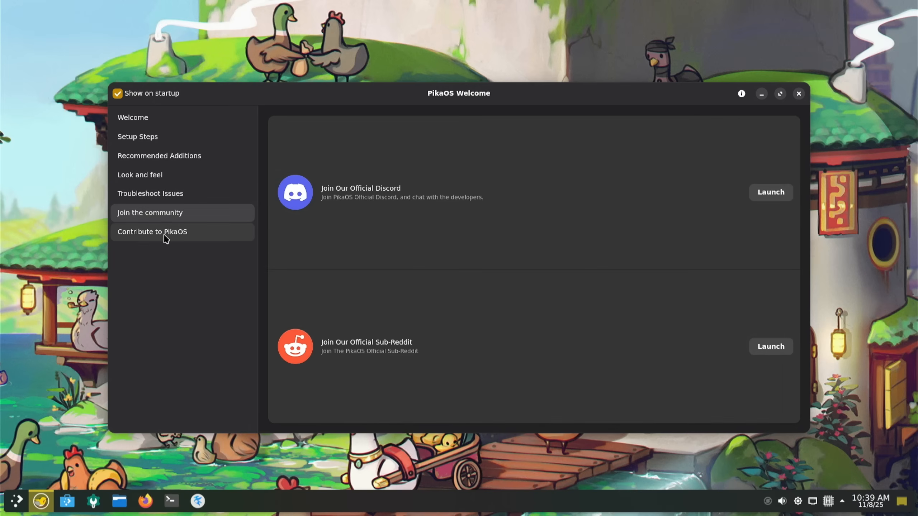
{"action": "left_click", "coordinate": [152, 231]}
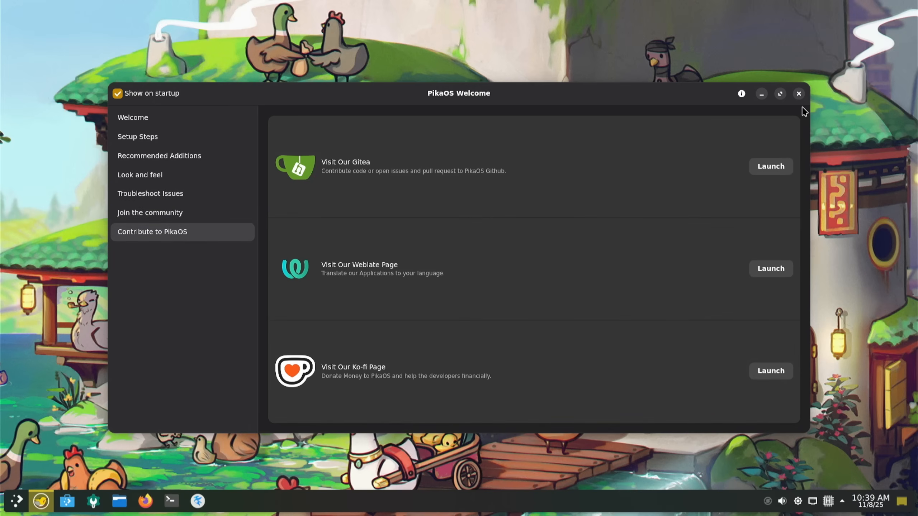
{"action": "left_click", "coordinate": [799, 94]}
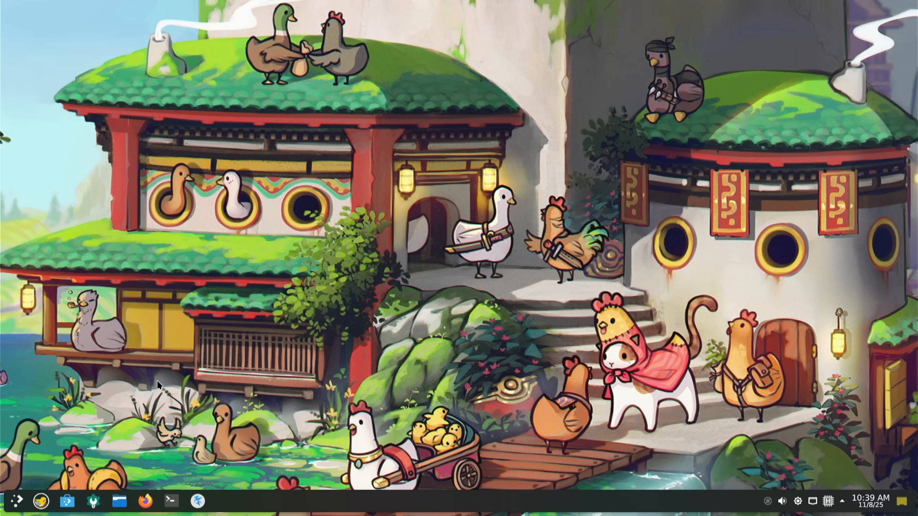
{"action": "mouse_move", "coordinate": [93, 502]}
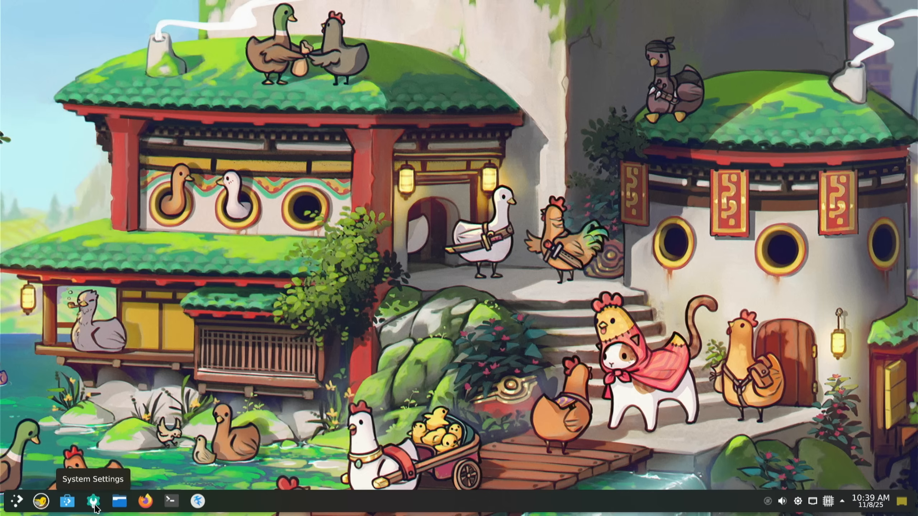
{"action": "left_click", "coordinate": [66, 501]}
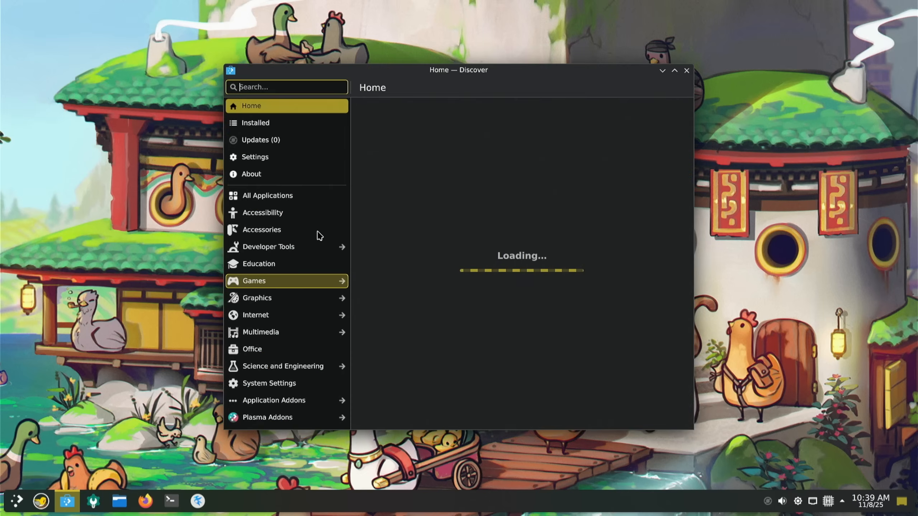
{"action": "mouse_move", "coordinate": [317, 233]}
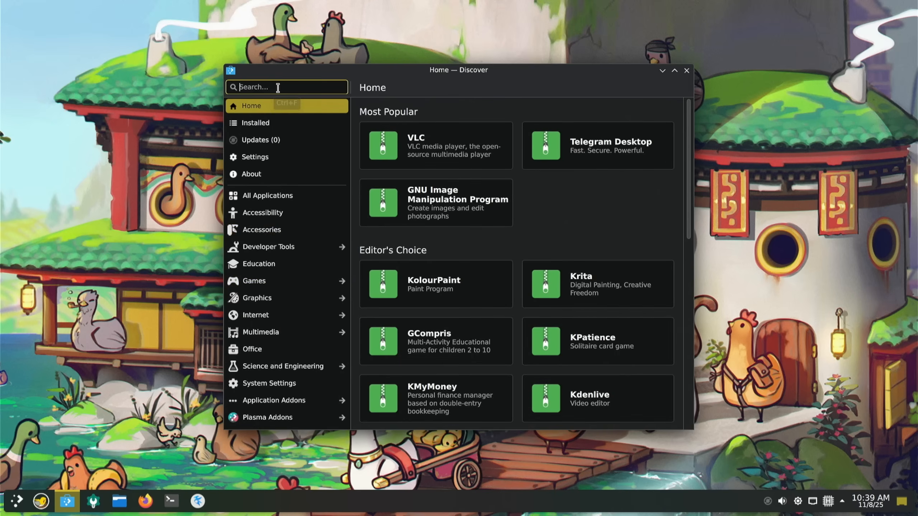
{"action": "type", "text": "steam"}
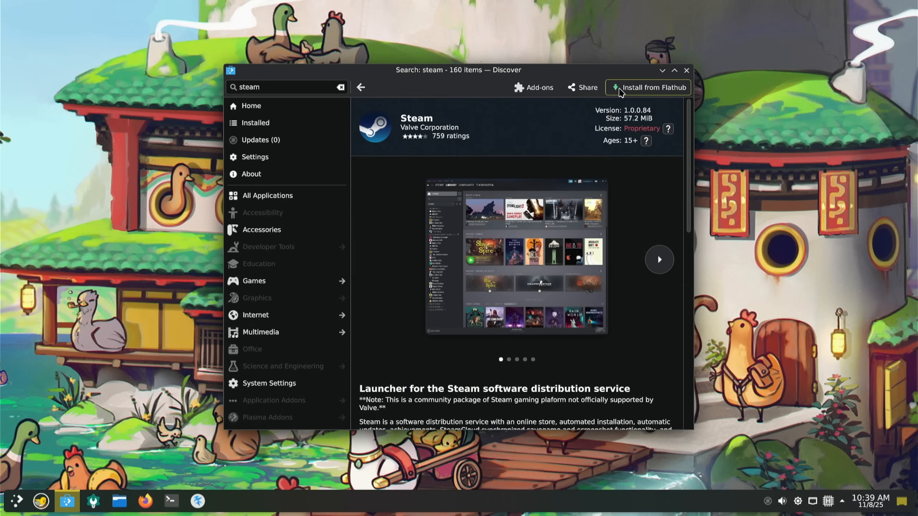
{"action": "left_click", "coordinate": [686, 70]}
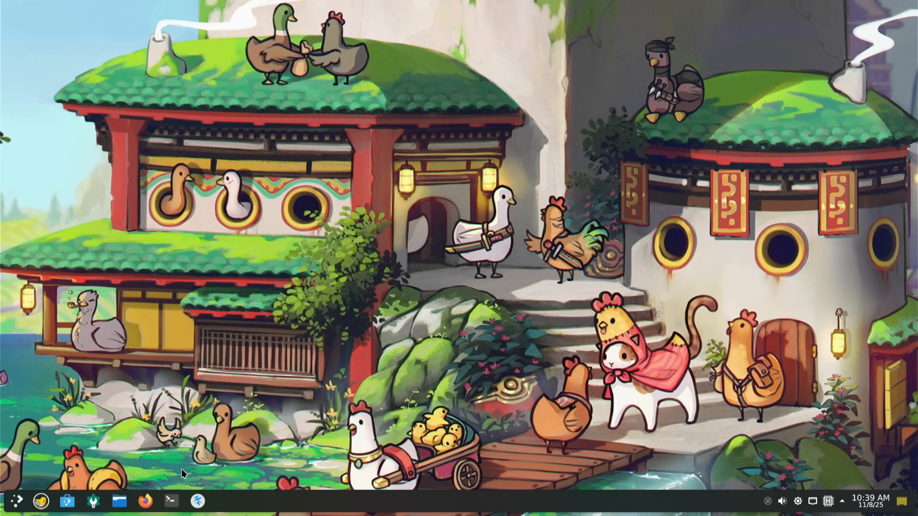
{"action": "left_click", "coordinate": [169, 500]}
{"action": "type", "text": "pik"}
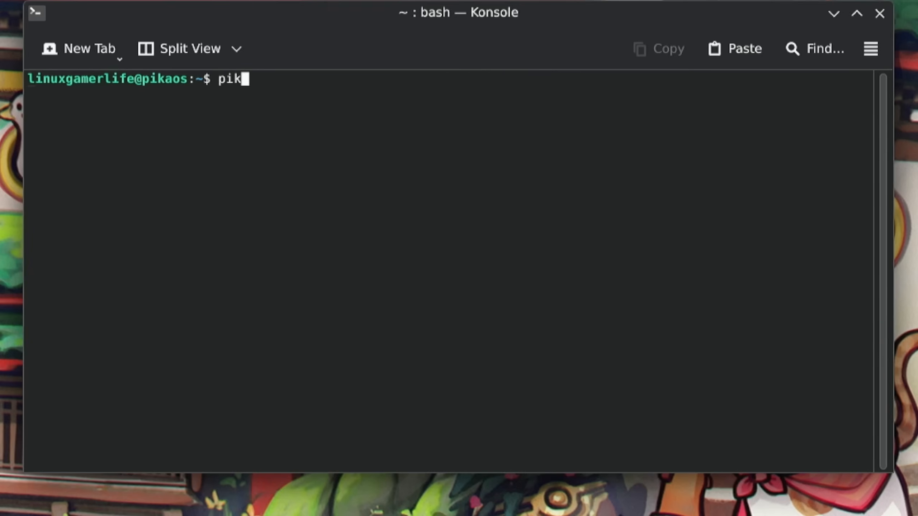
- After 'pikmin install' fails, run 'sudo apt install steam' to install native Steam
{"action": "type", "text": "min"}
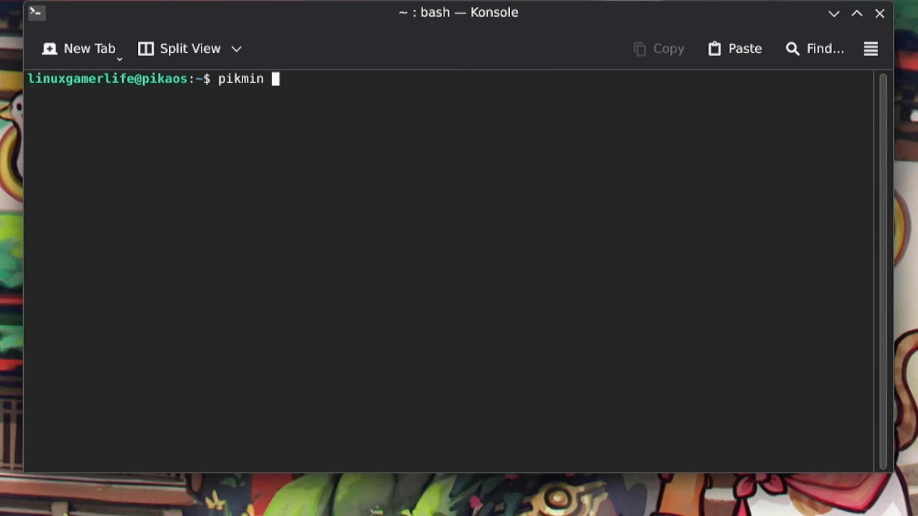
{"action": "type", "text": "install steam"}
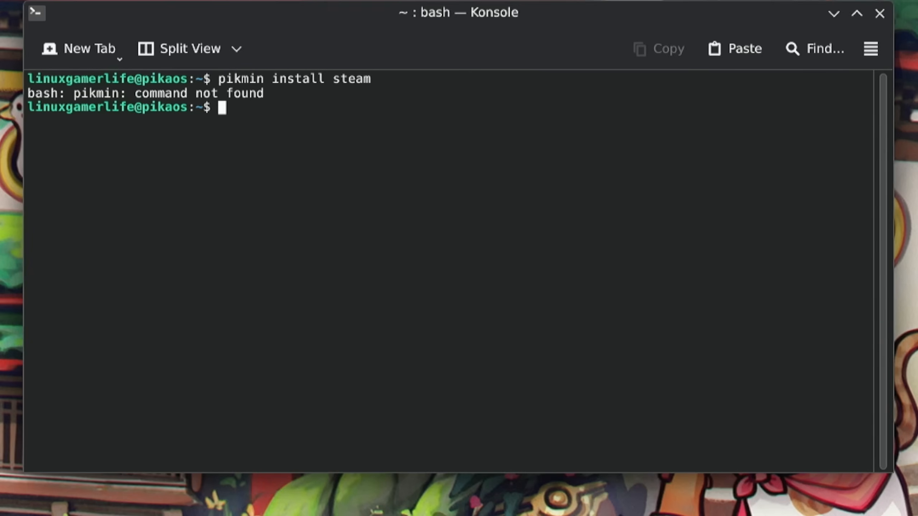
{"action": "type", "text": "su"}
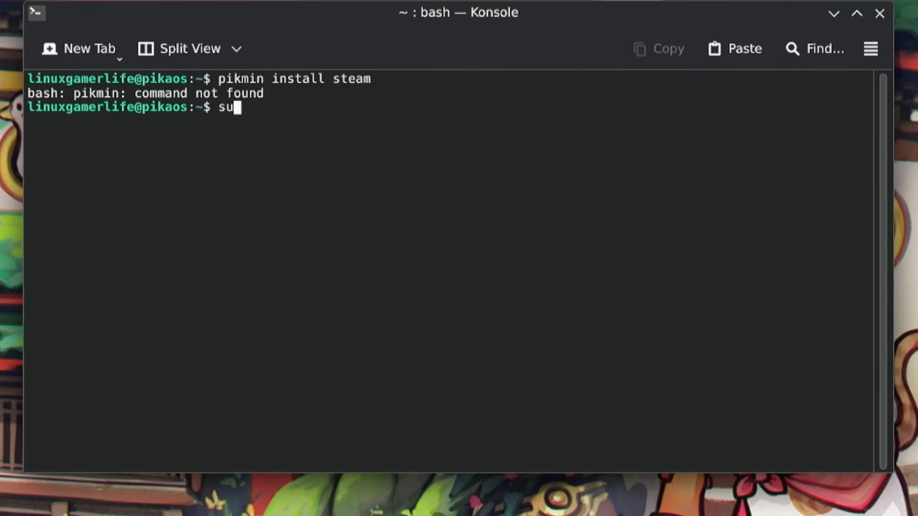
{"action": "type", "text": "do apt"}
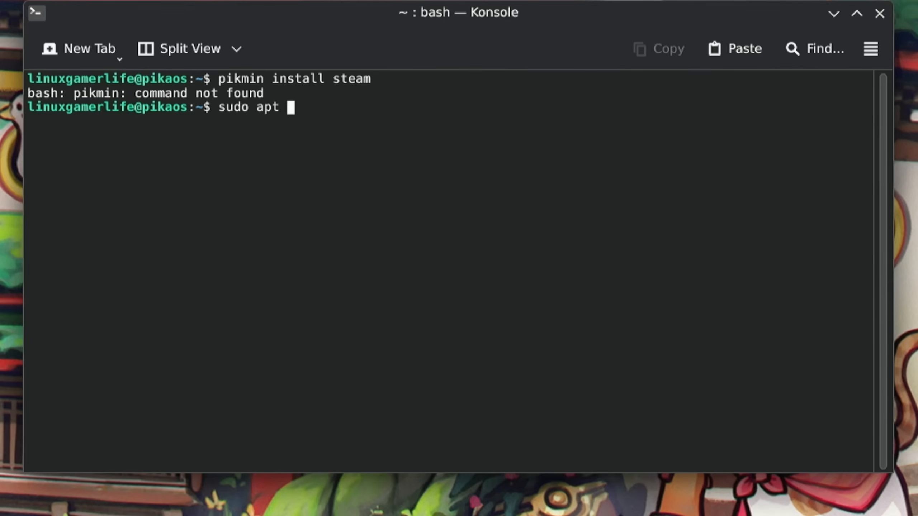
{"action": "type", "text": "install steam"}
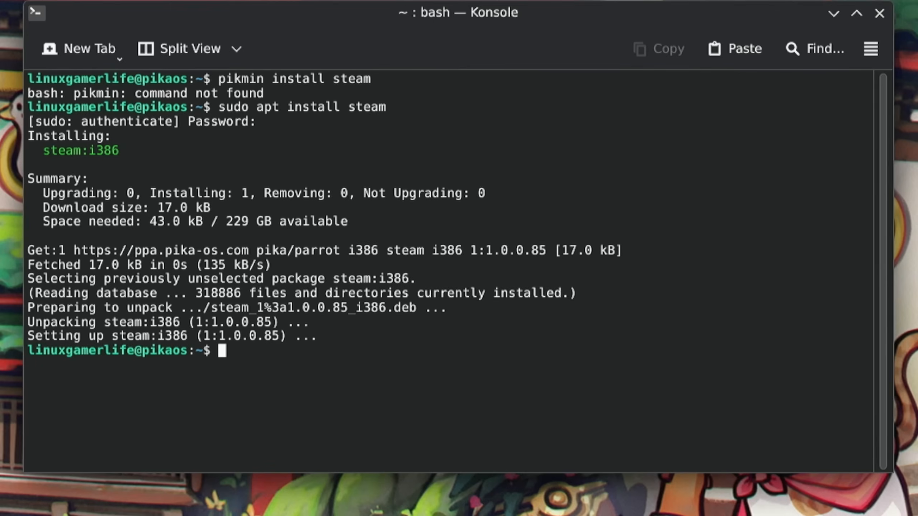
{"action": "type", "text": "steam"}
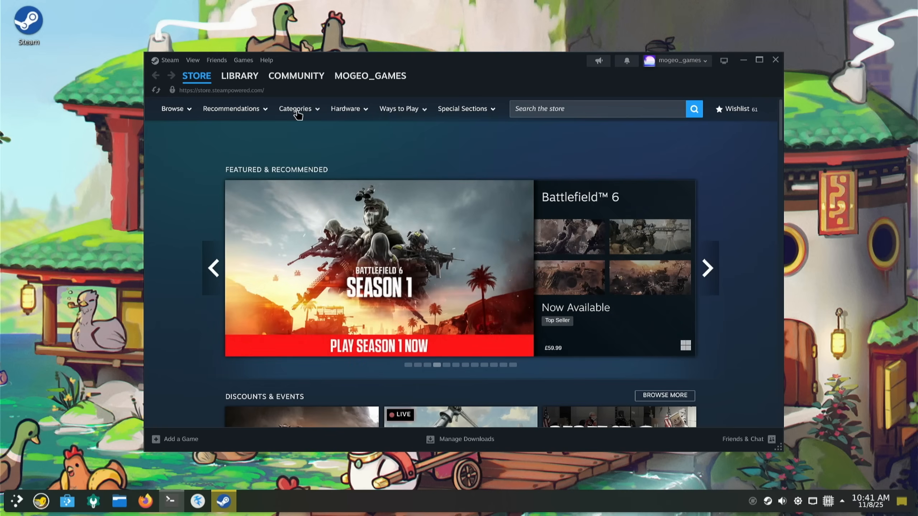
- From the Steam library, install Star Fire: Eternal Cycle to /home
{"action": "left_click", "coordinate": [239, 75]}
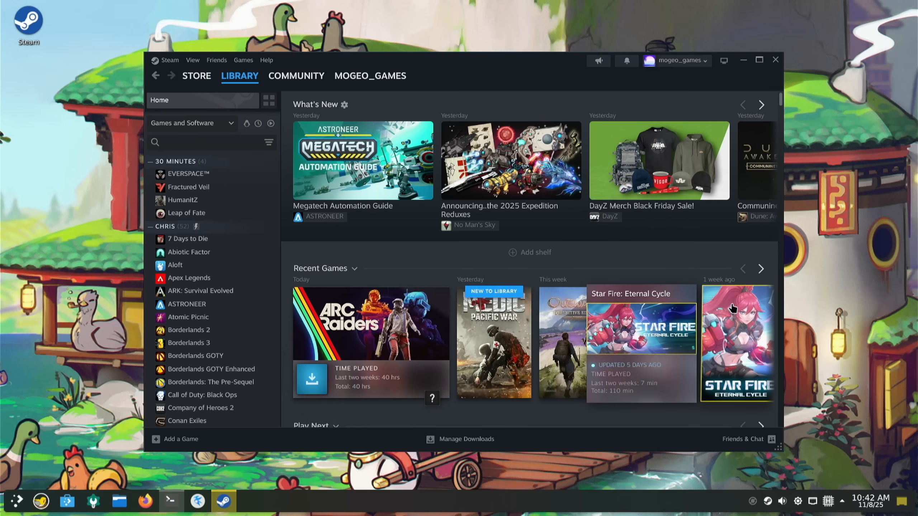
{"action": "left_click", "coordinate": [737, 343]}
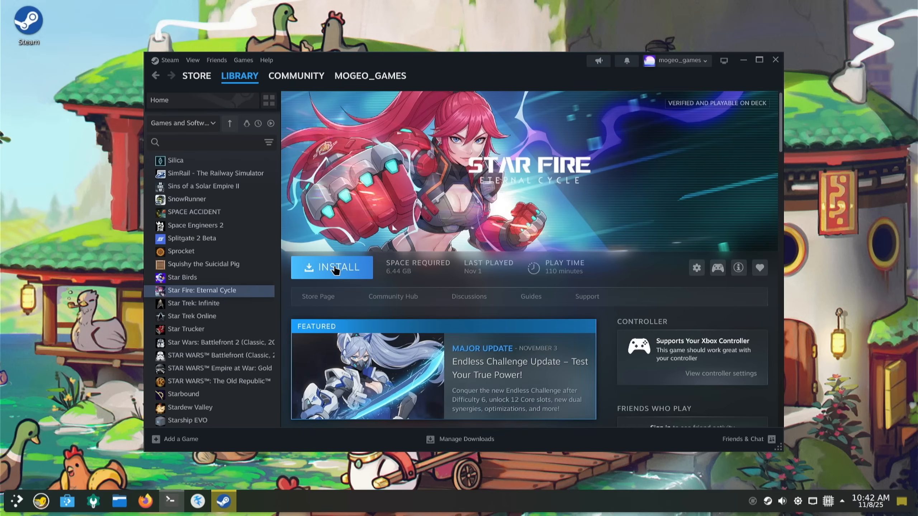
{"action": "left_click", "coordinate": [332, 267]}
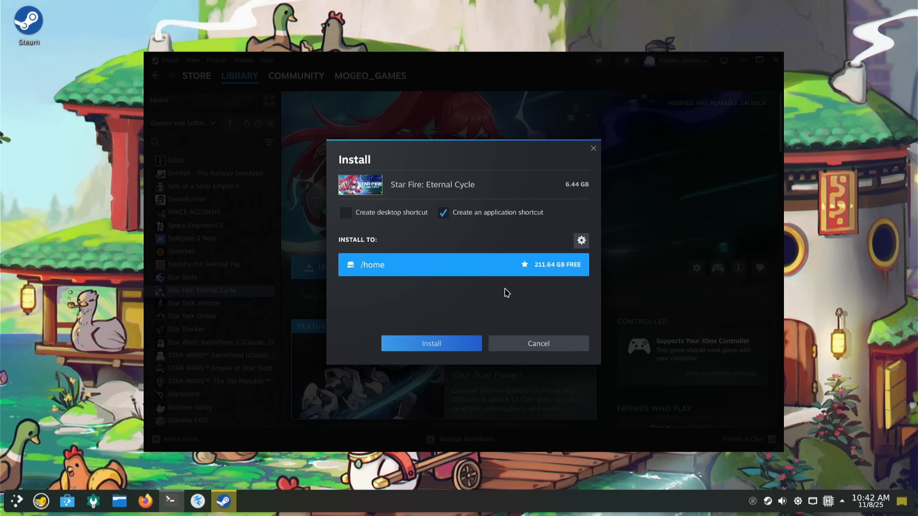
{"action": "mouse_move", "coordinate": [403, 304]}
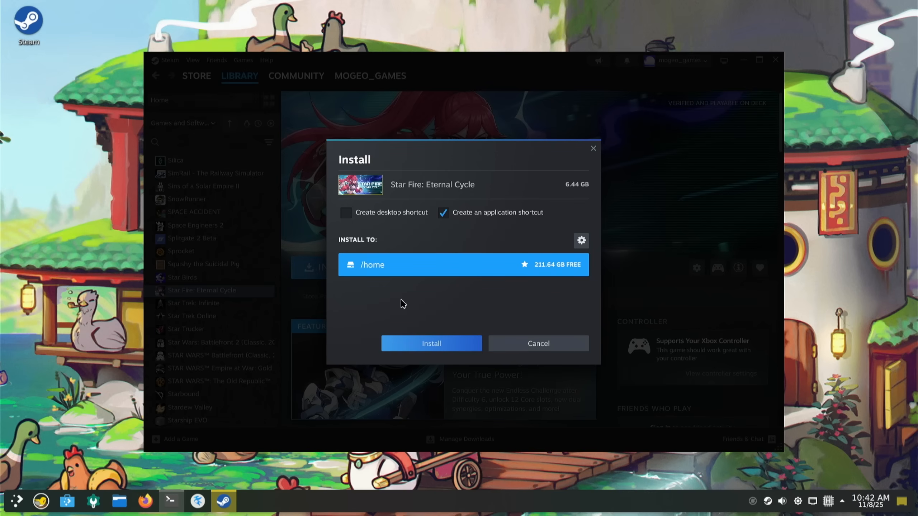
{"action": "left_click", "coordinate": [431, 343]}
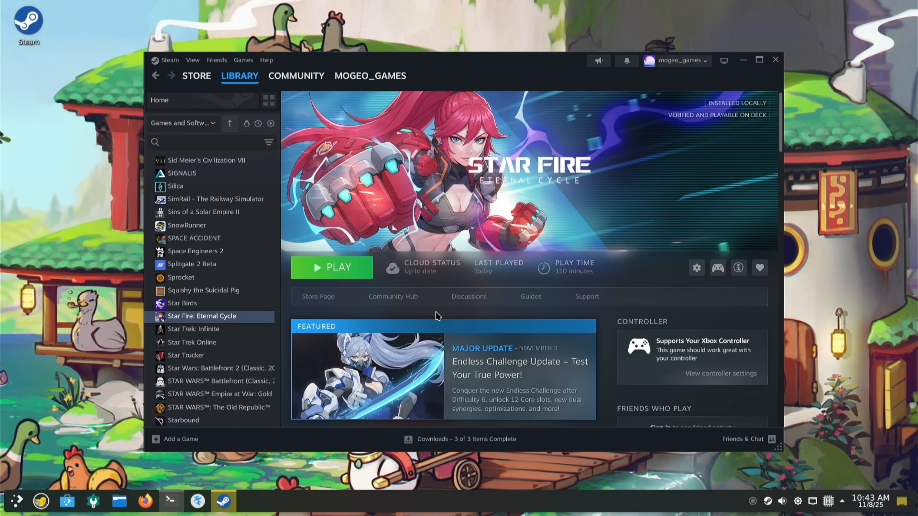
- Launch Star Fire: Eternal Cycle from its Steam library page
{"action": "left_click", "coordinate": [332, 267]}
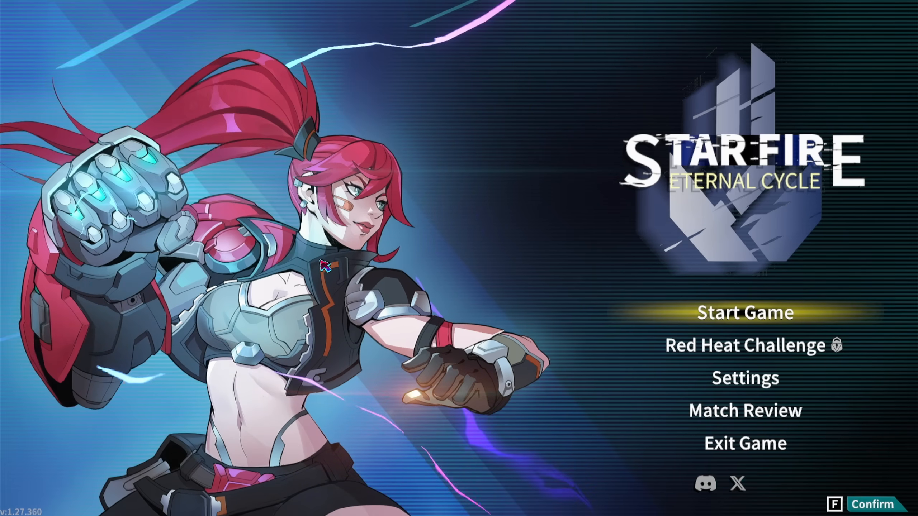
- Start a run, answer the Insectoid Core hint, and confirm a restart to reach the save-slot screen
{"action": "left_click", "coordinate": [744, 312]}
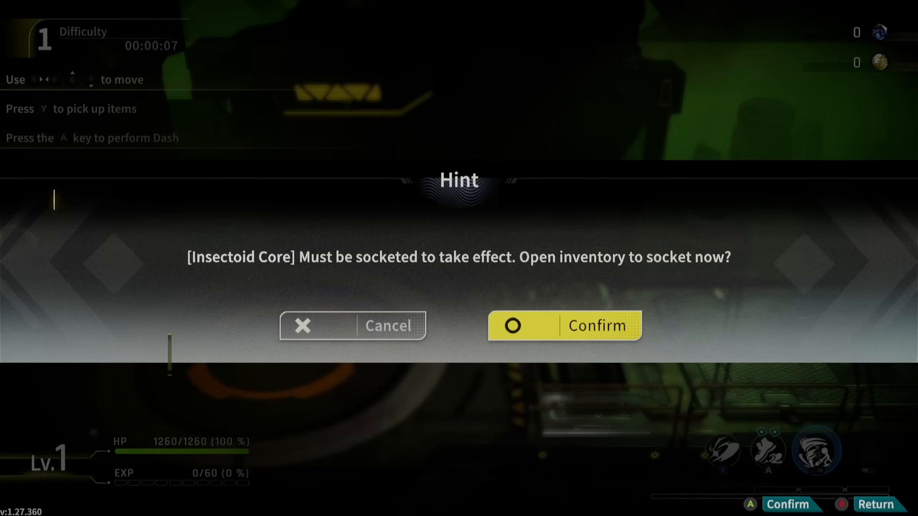
{"action": "left_click", "coordinate": [564, 325]}
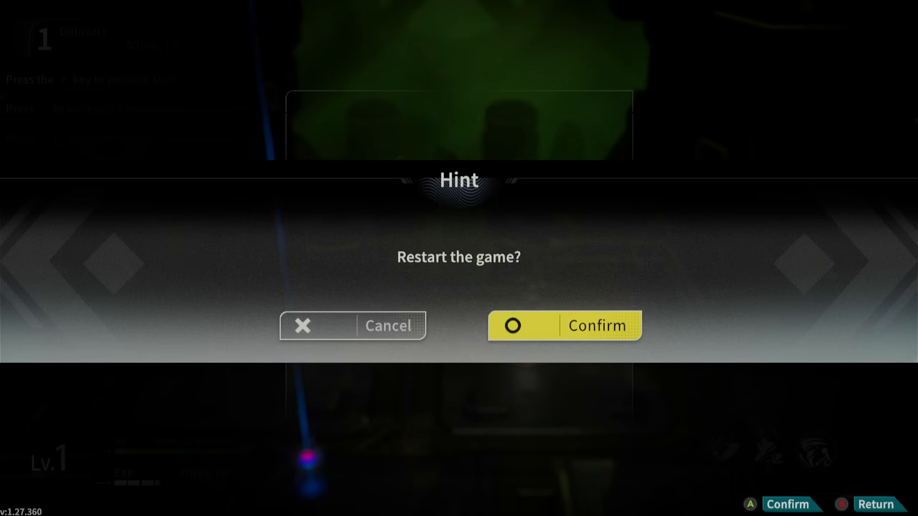
{"action": "left_click", "coordinate": [563, 326]}
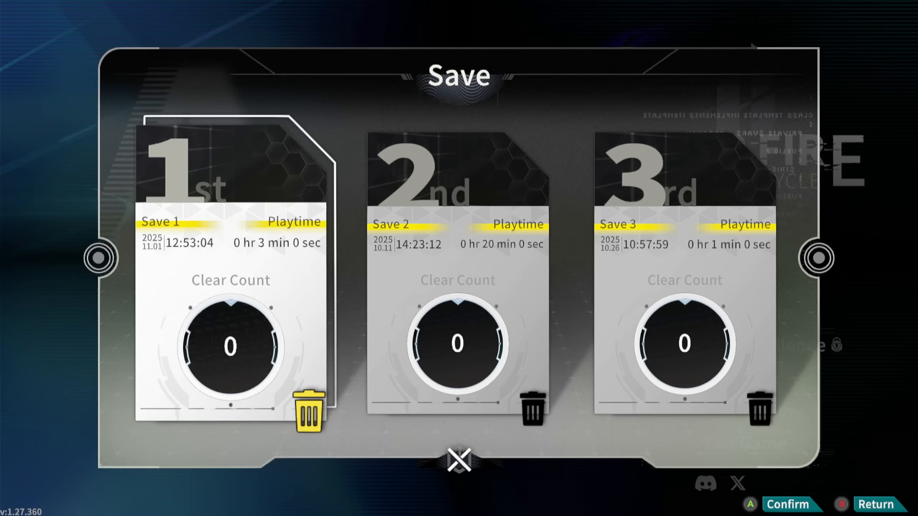
- Load save slot 1, play a run, return to base and pause the game there
{"action": "left_click", "coordinate": [309, 417]}
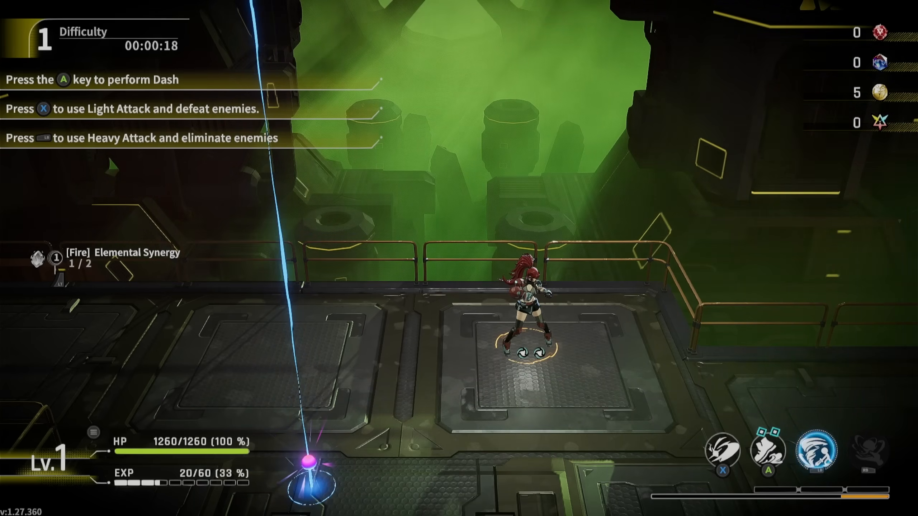
{"action": "key", "text": "Escape"}
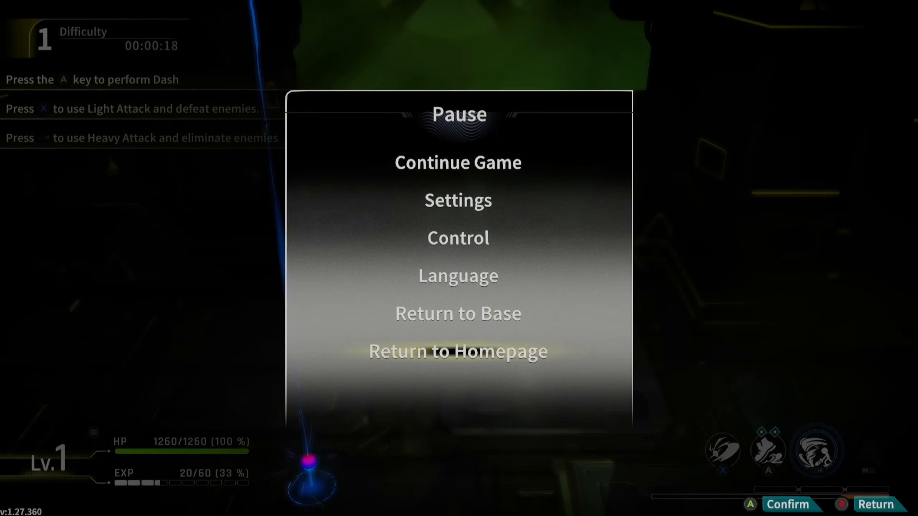
{"action": "left_click", "coordinate": [458, 352]}
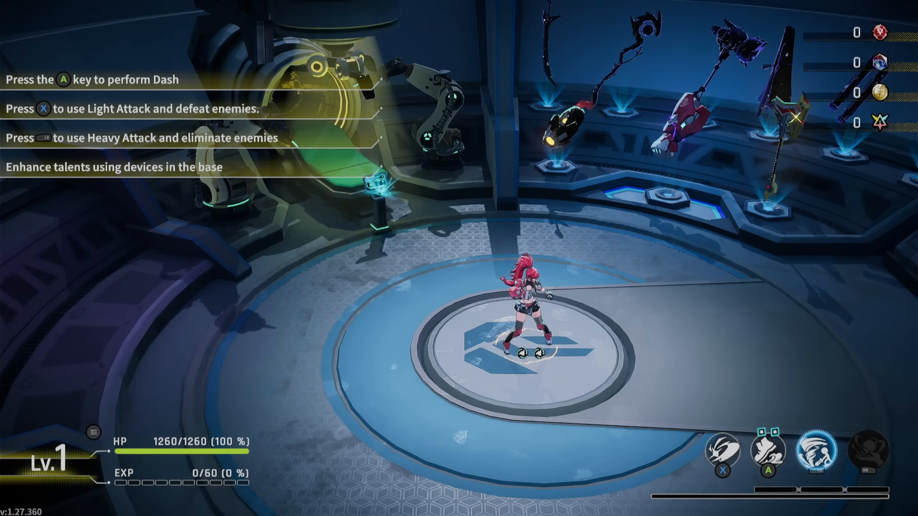
{"action": "key", "text": "Escape"}
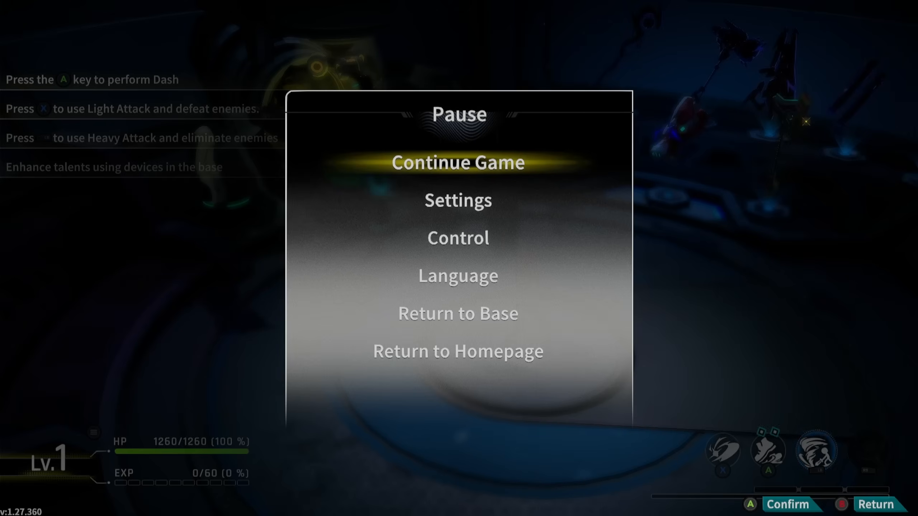